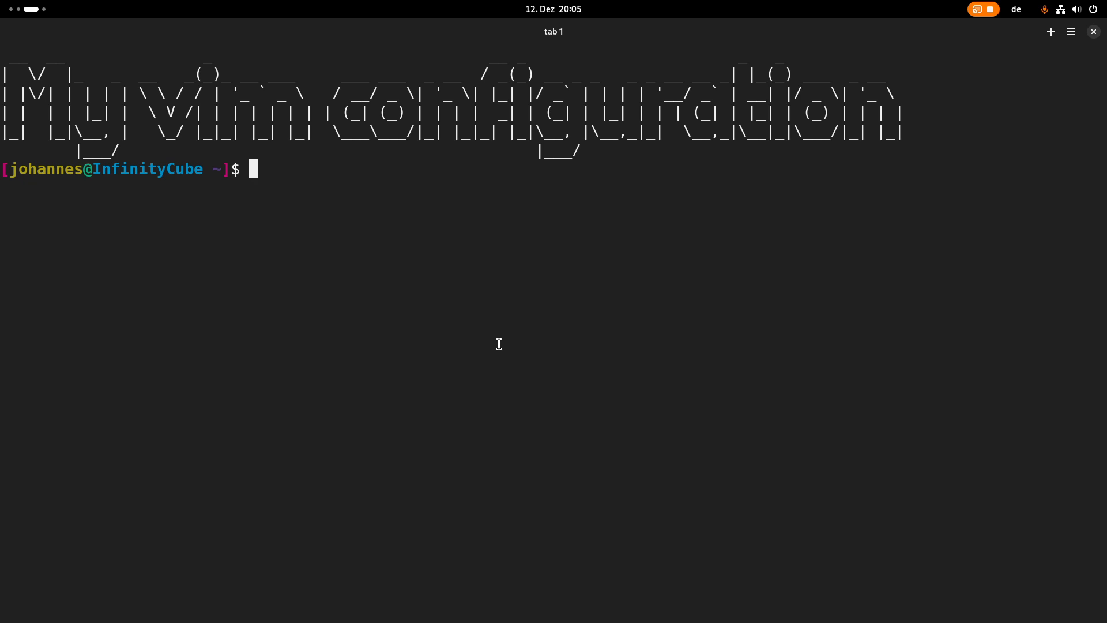
type("ss")
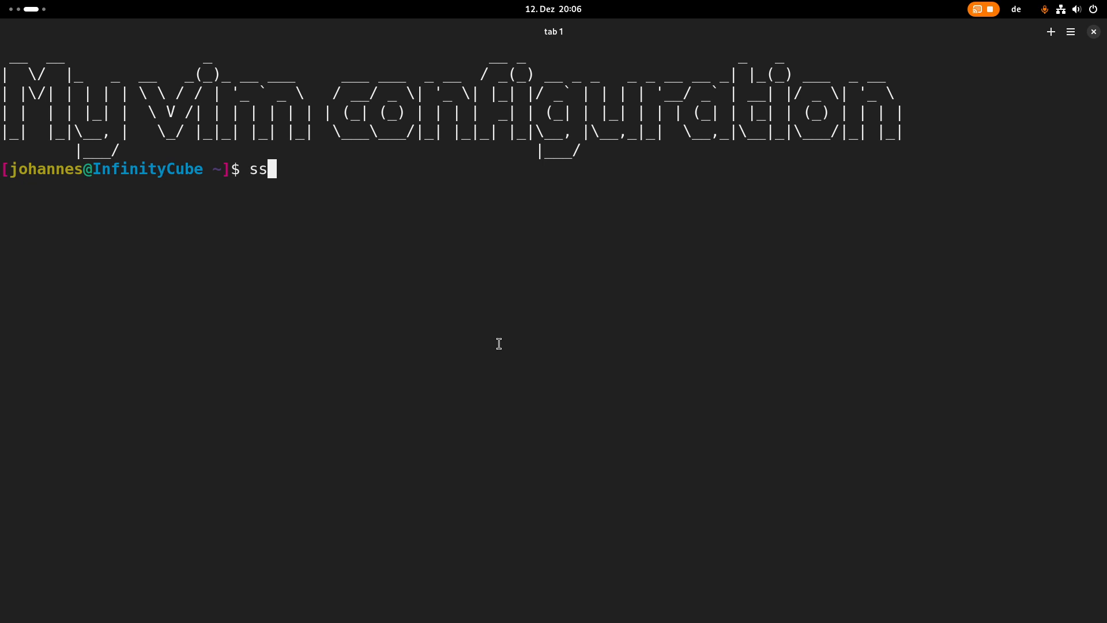
key("Return")
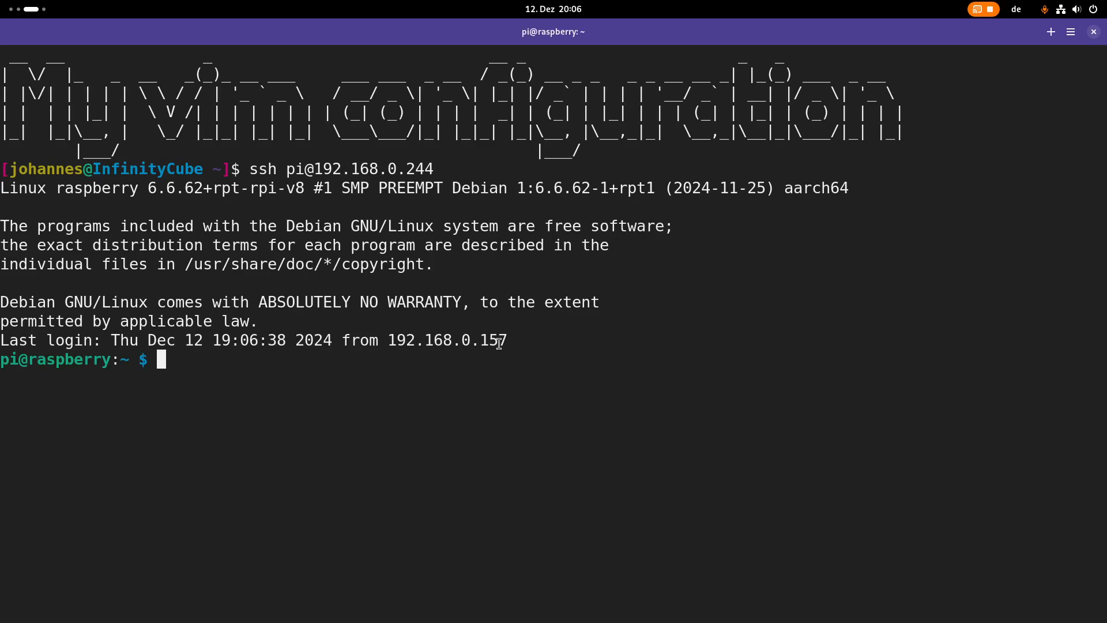
type("ls -lh")
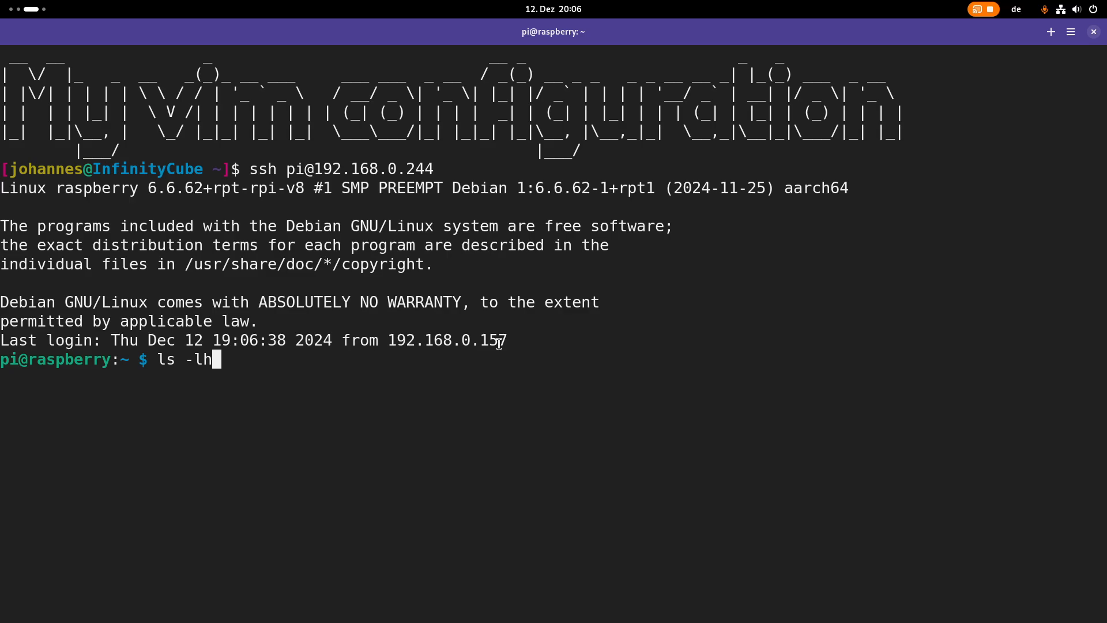
key("Return")
type("ls -lah")
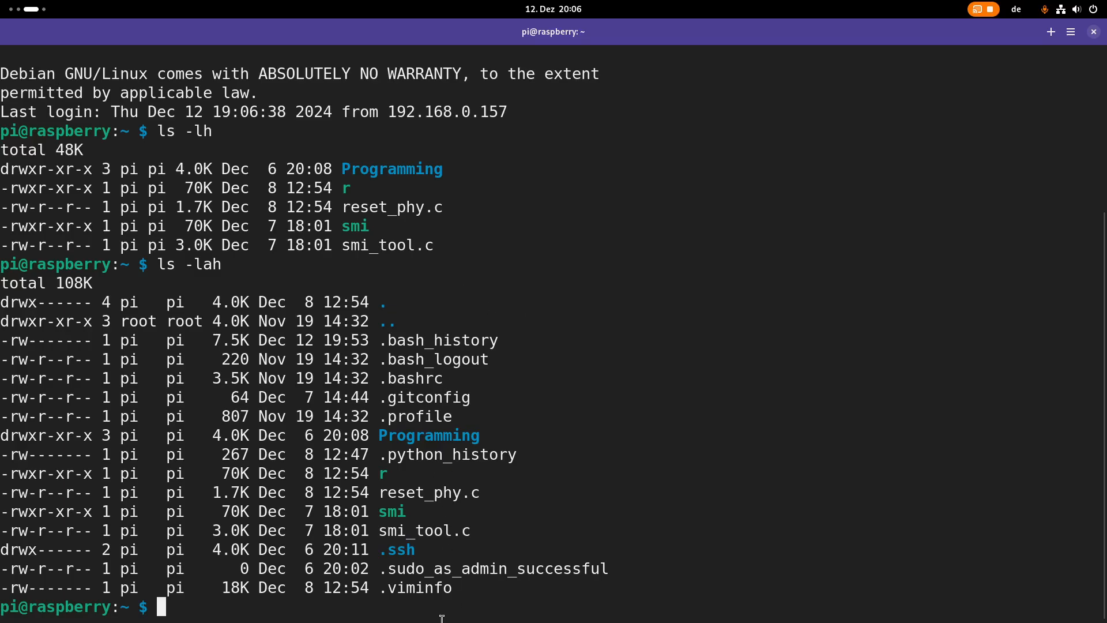
mouse_move(701, 267)
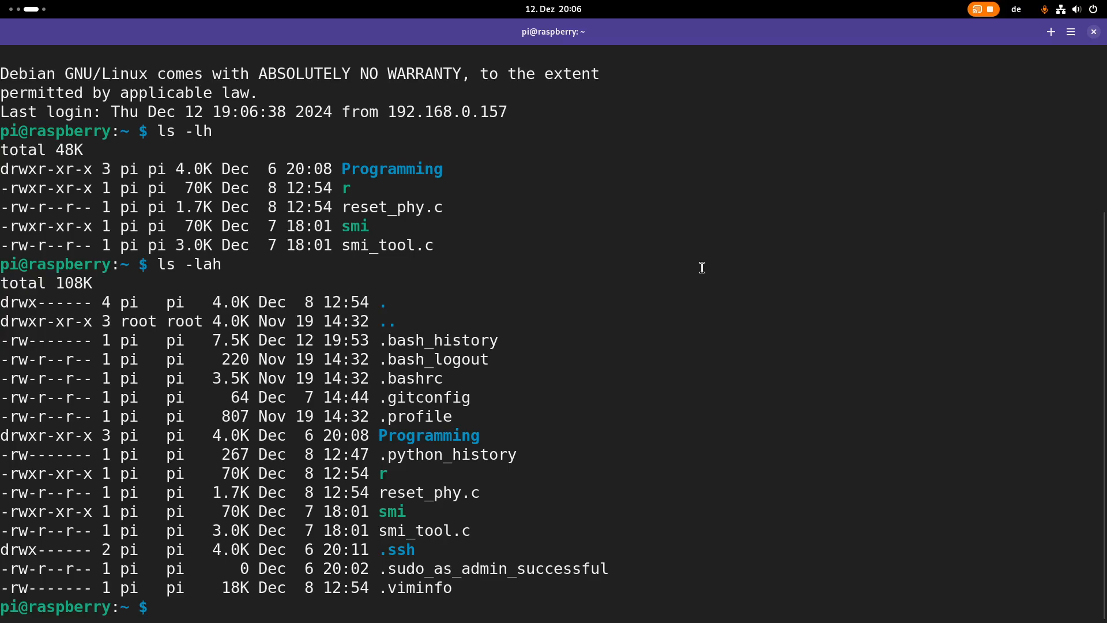
type("exit")
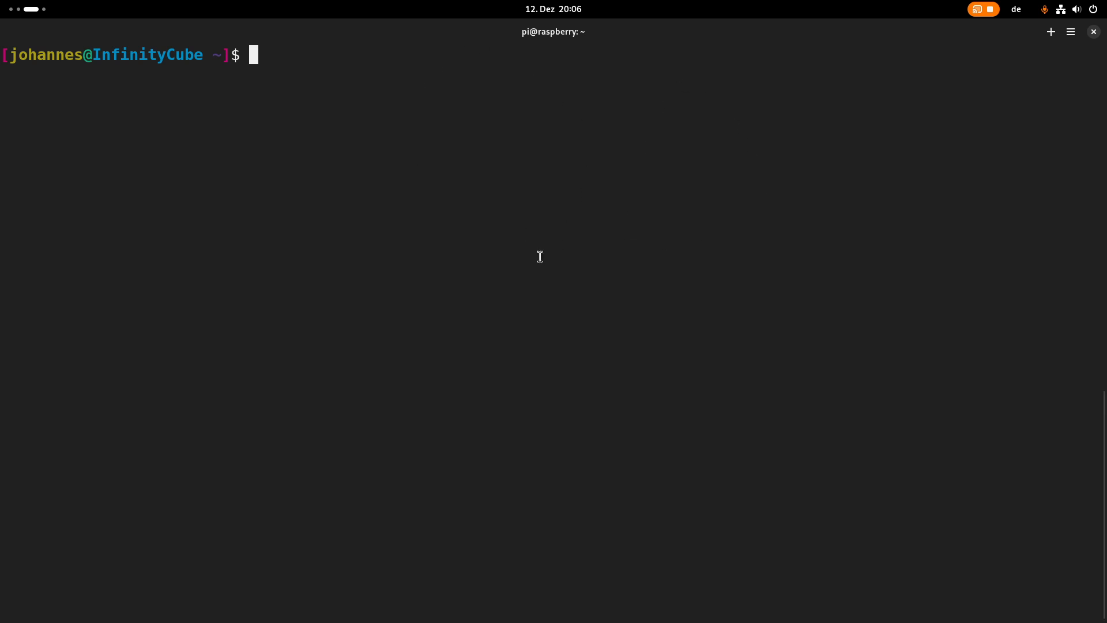
mouse_move(616, 260)
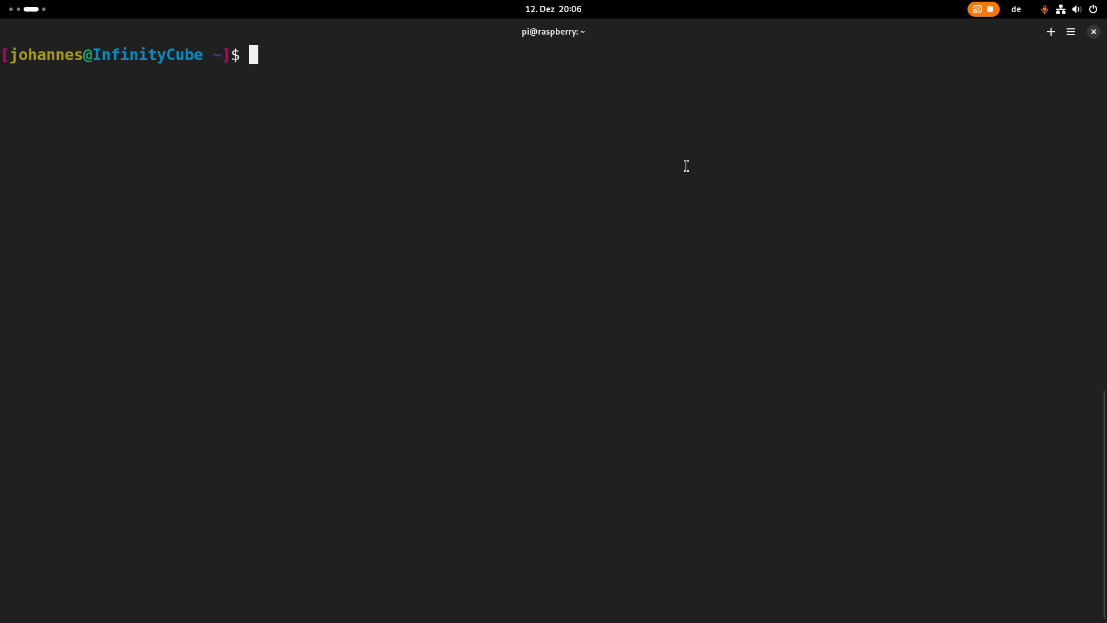
Launch Vim on the local .vimrc from the shell prompt
type("vim .vim")
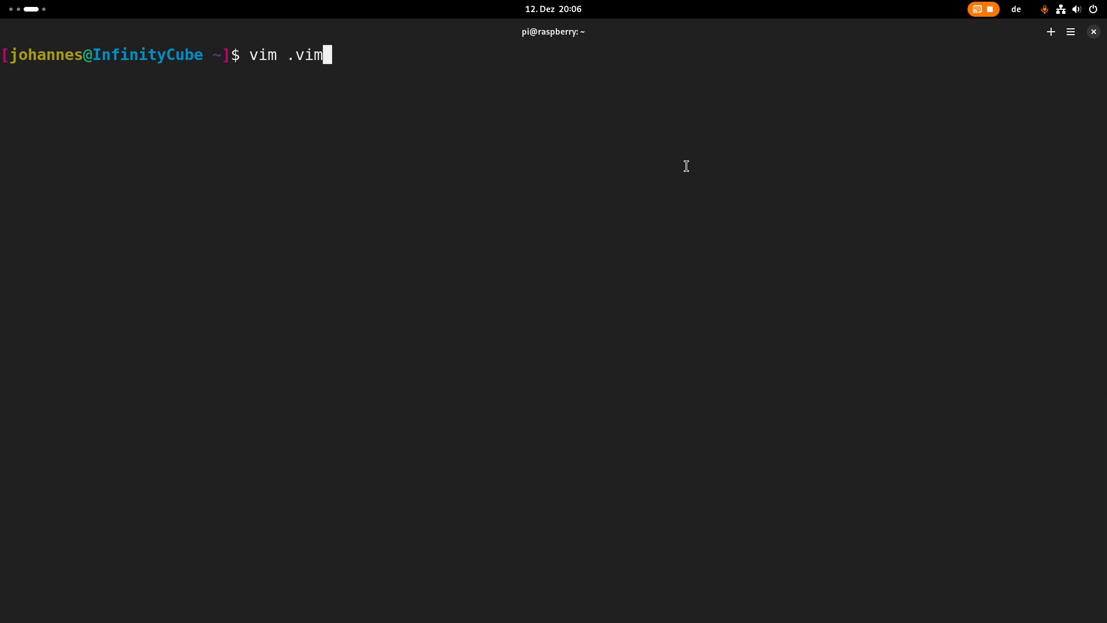
key("Return")
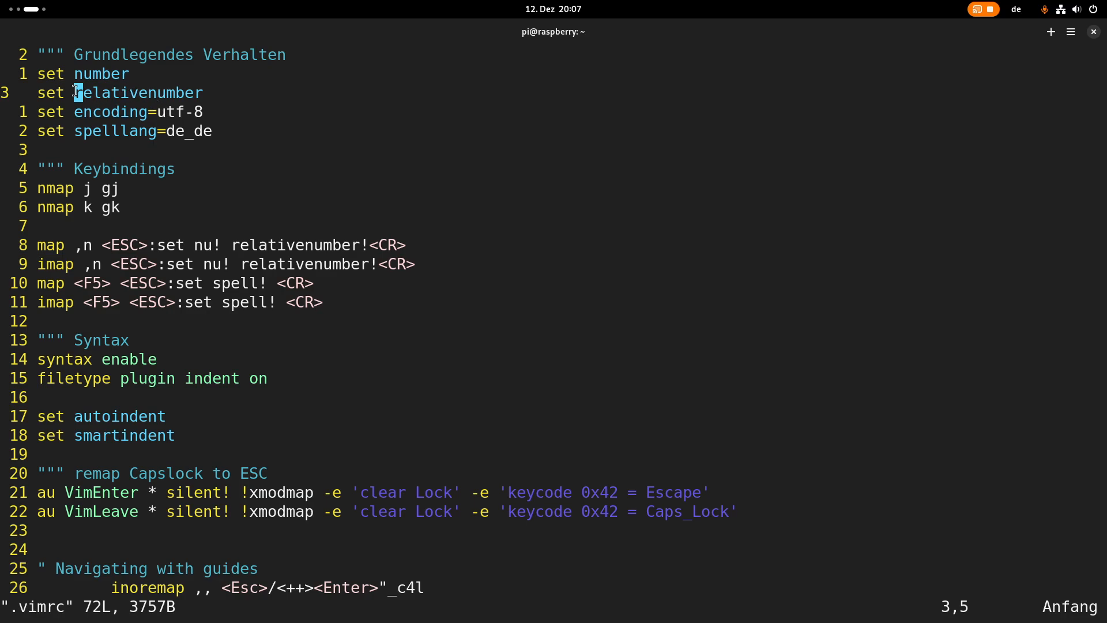
mouse_move(33, 147)
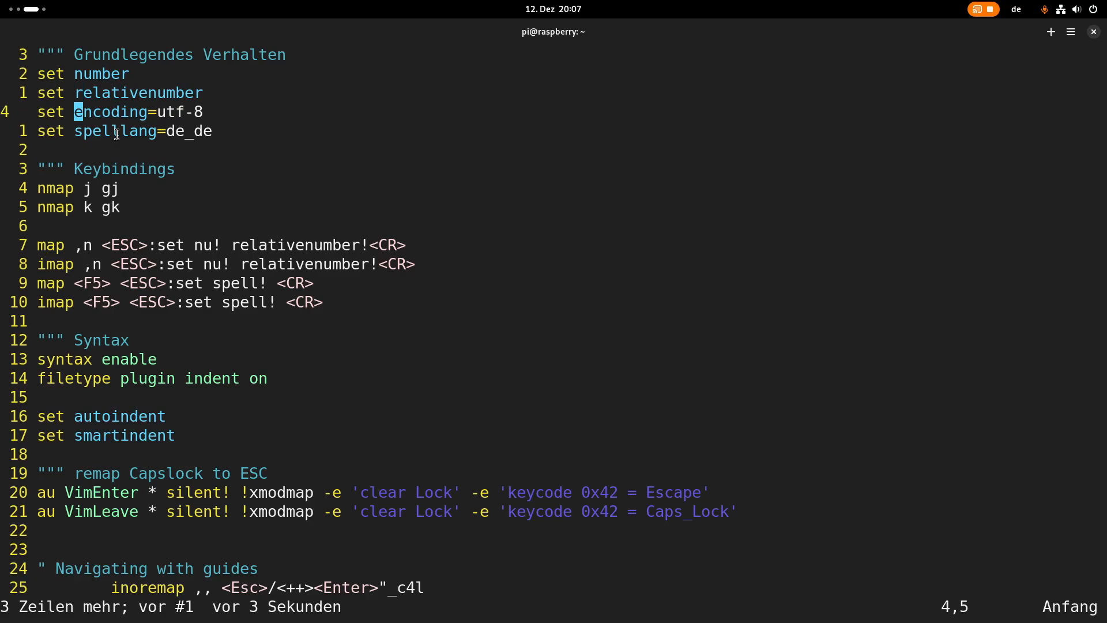
mouse_move(297, 76)
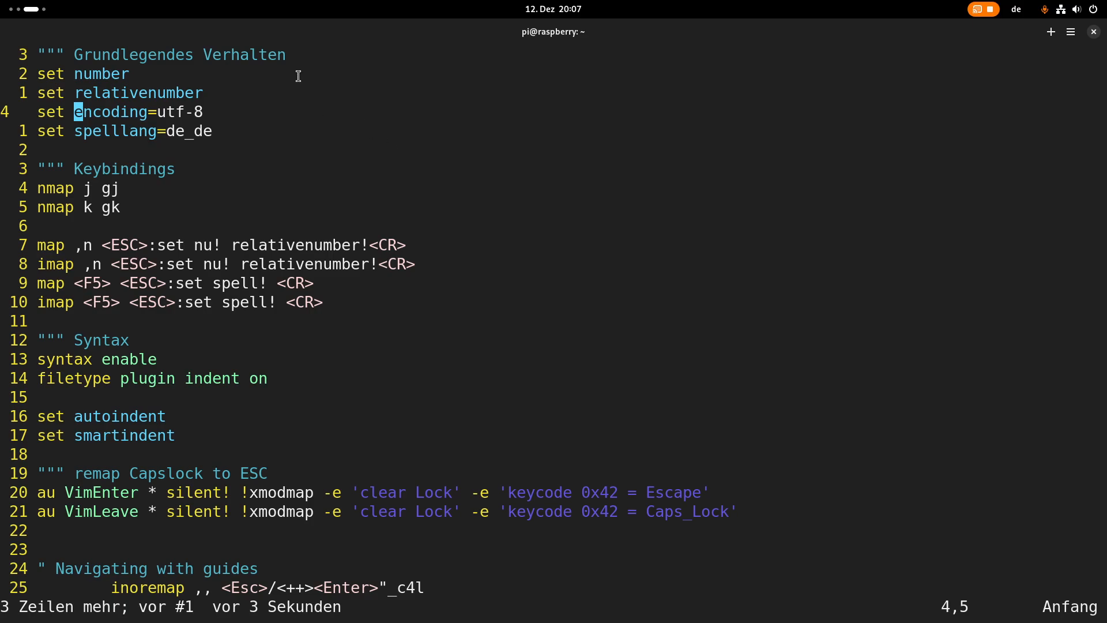
mouse_move(146, 96)
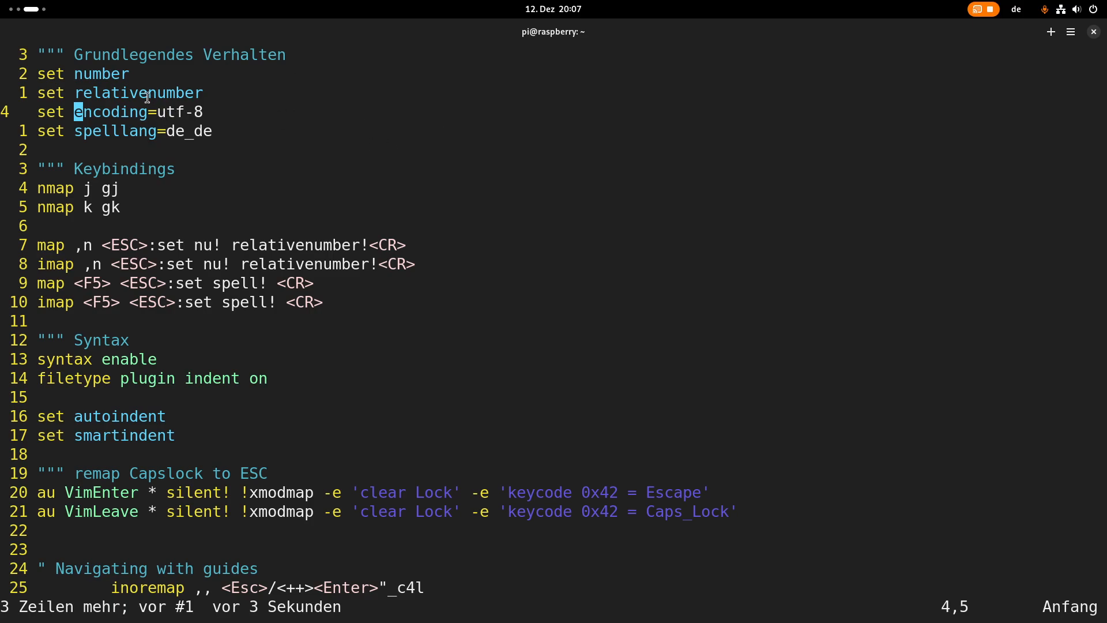
mouse_move(448, 98)
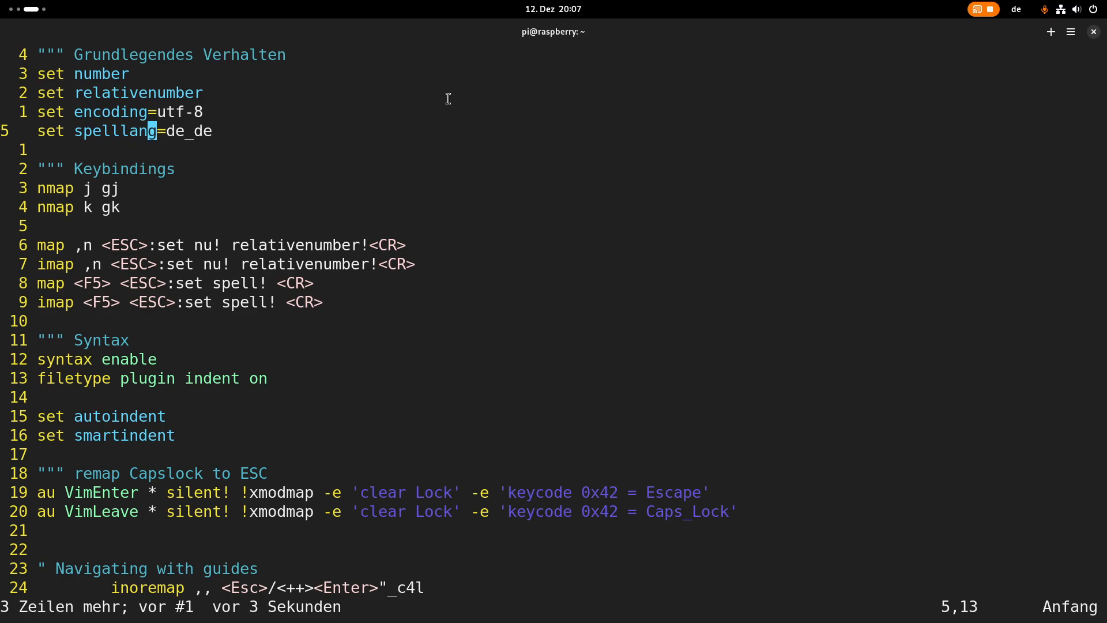
type(",en")
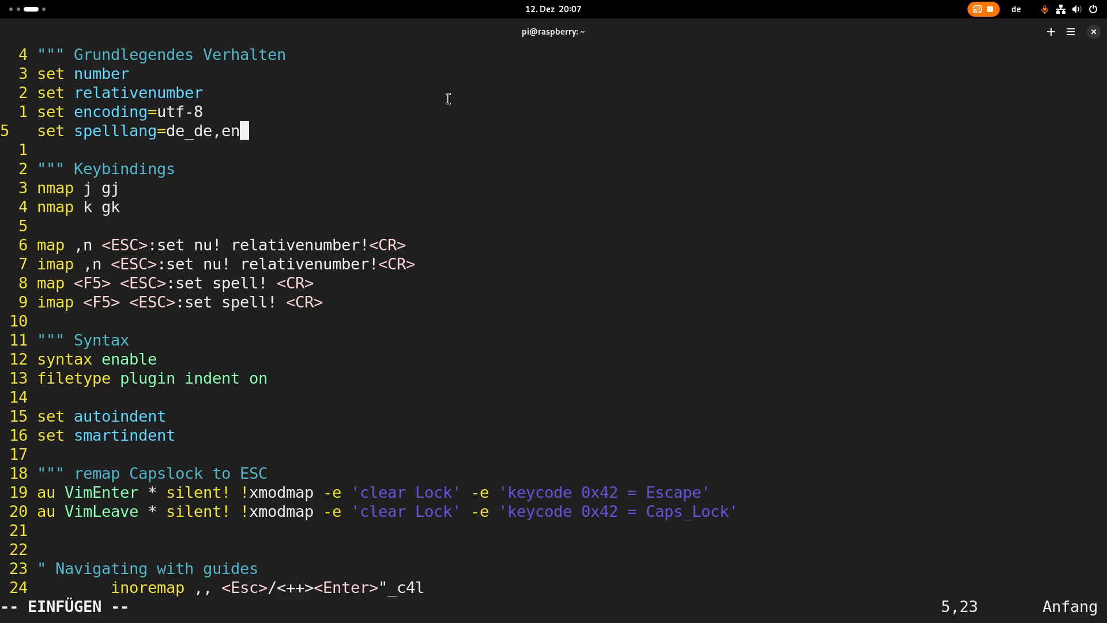
type("us")
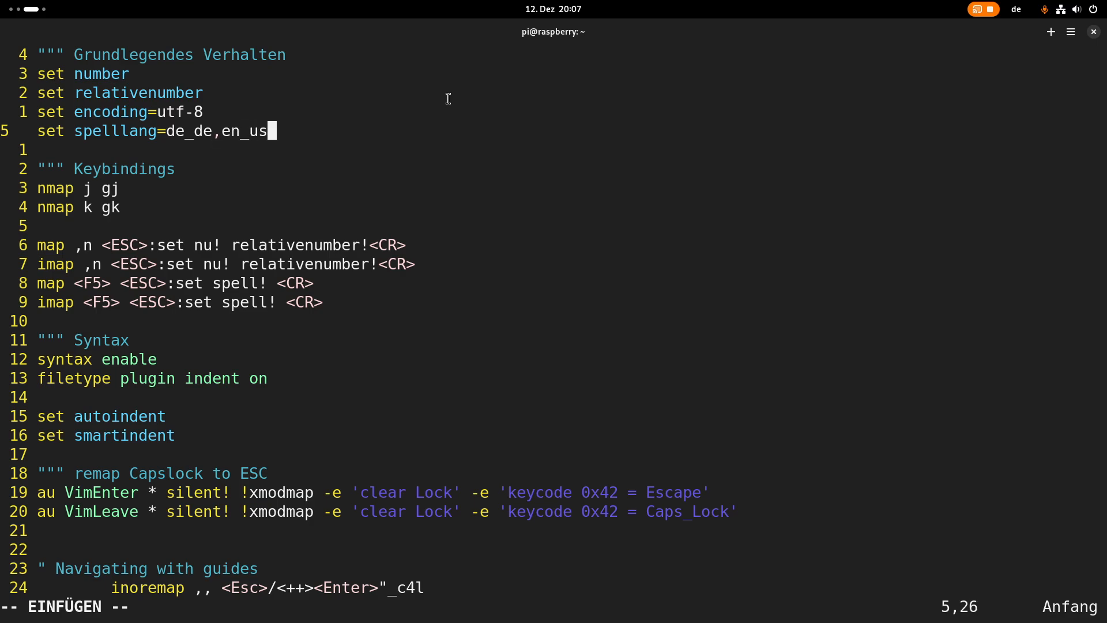
key("BackSpace")
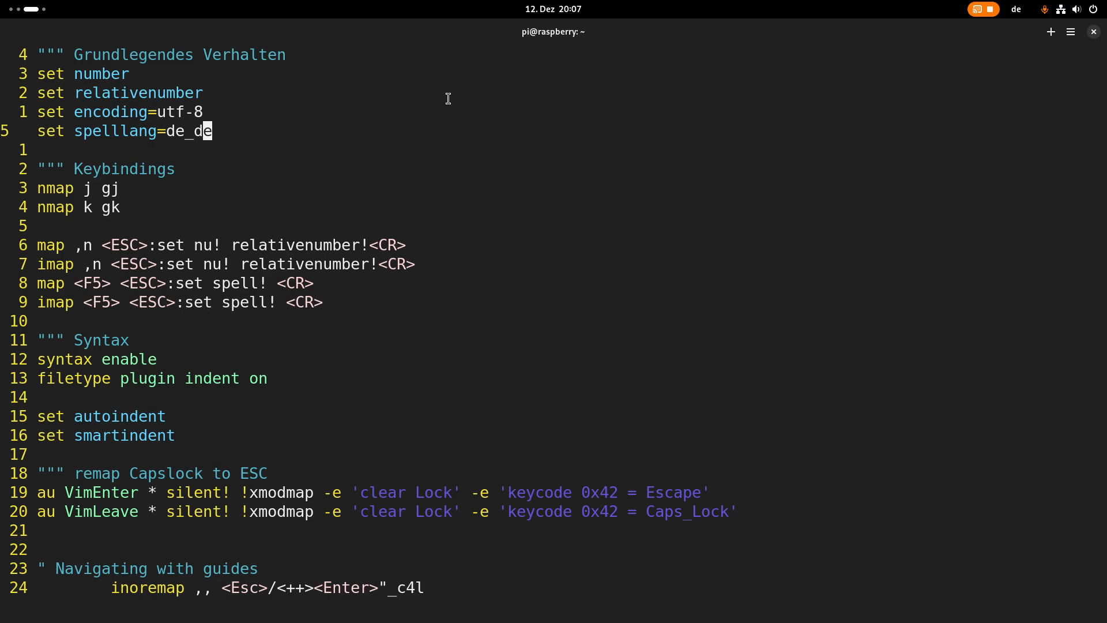
key("Escape")
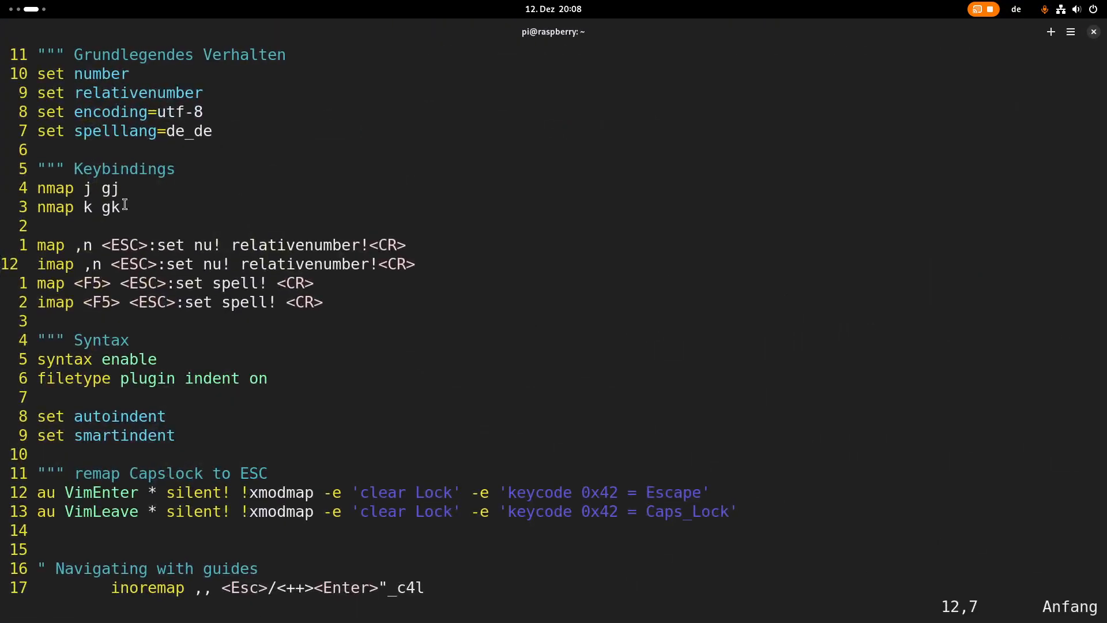
mouse_move(413, 205)
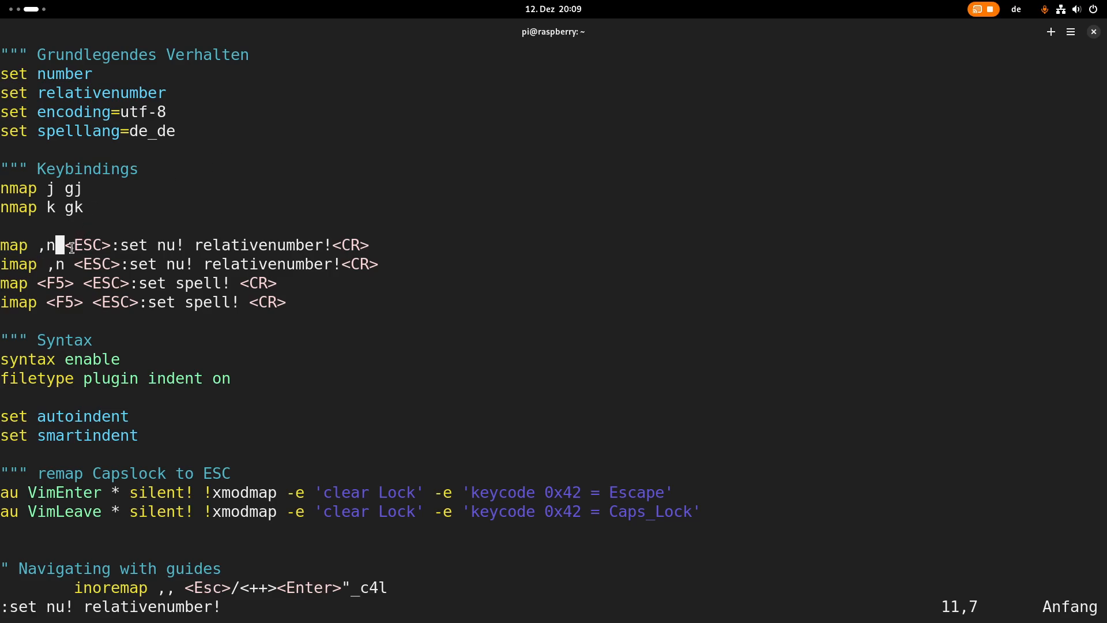
mouse_move(649, 247)
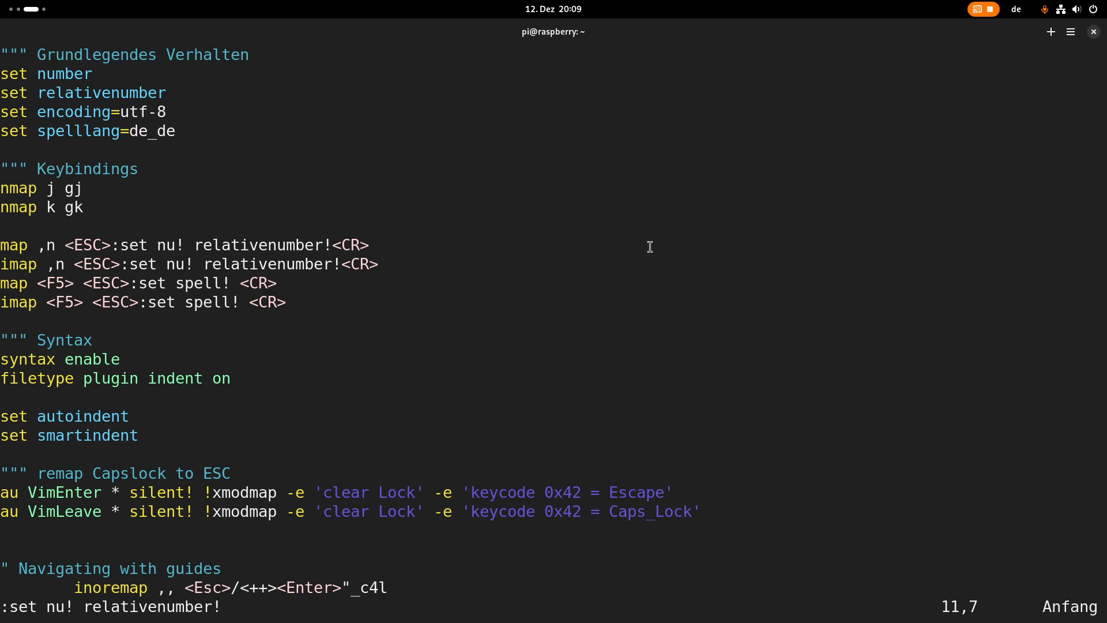
mouse_move(626, 161)
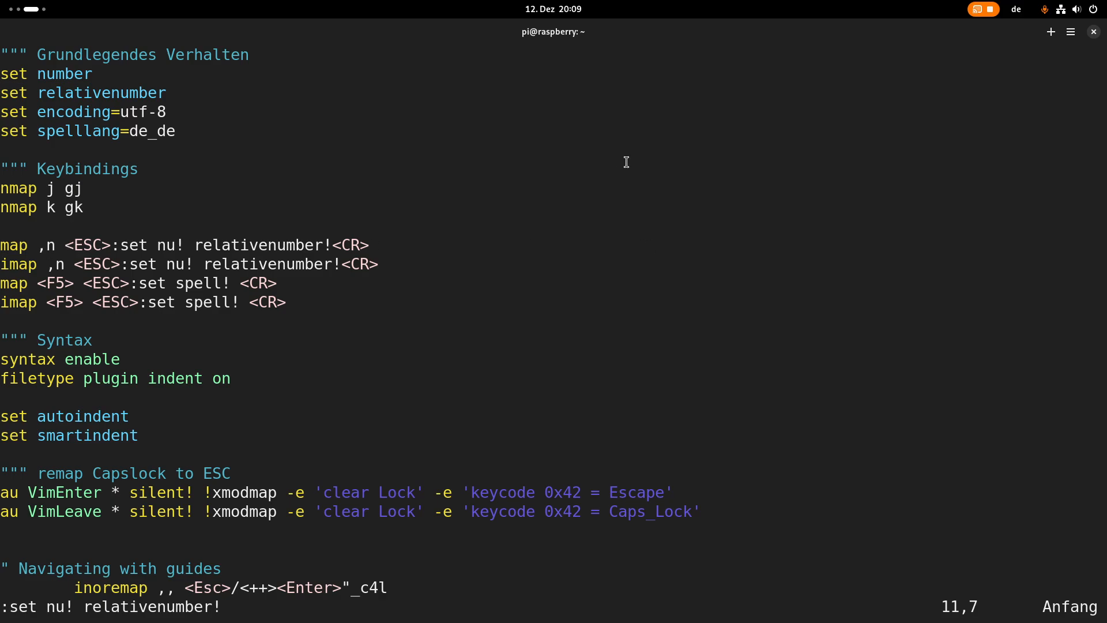
Move down to the imap lines and toggle spell checking with :set spell!
key("j")
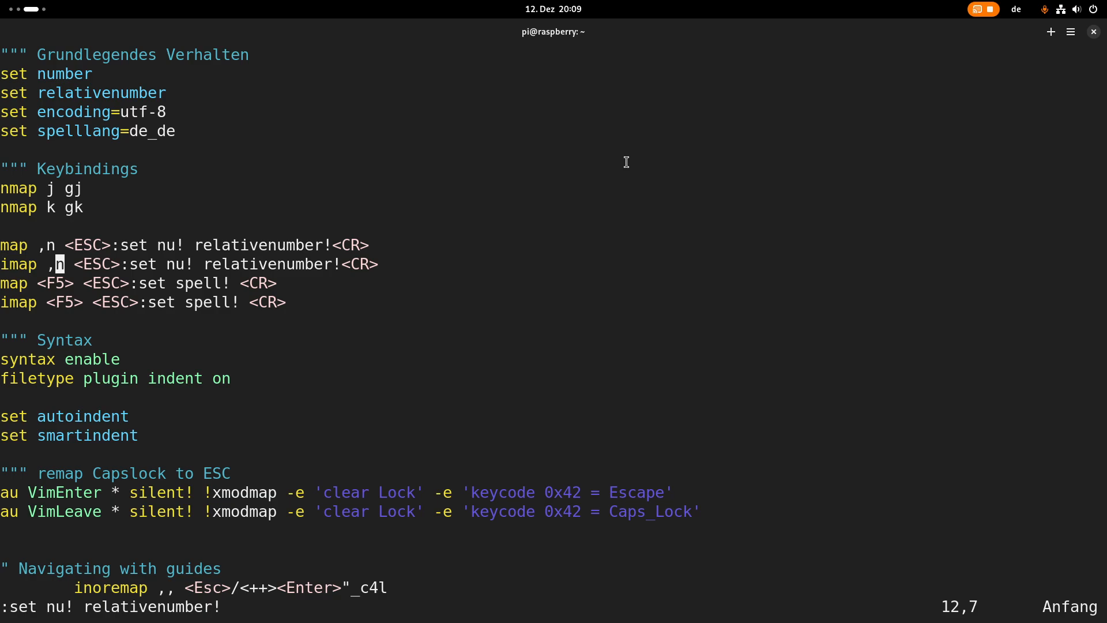
key("j")
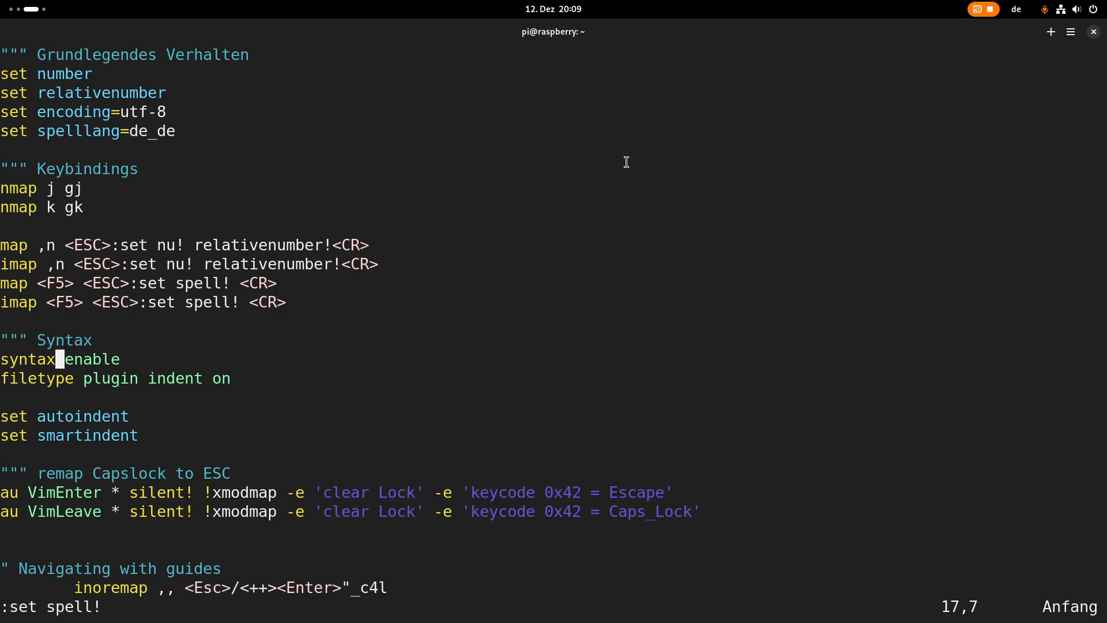
key("l")
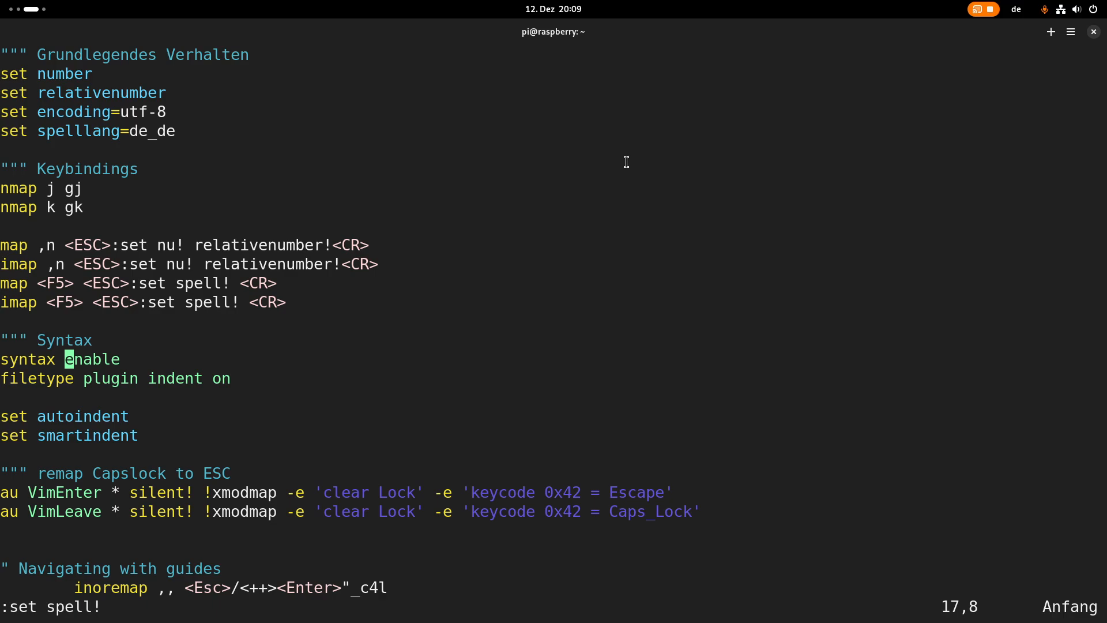
key("j")
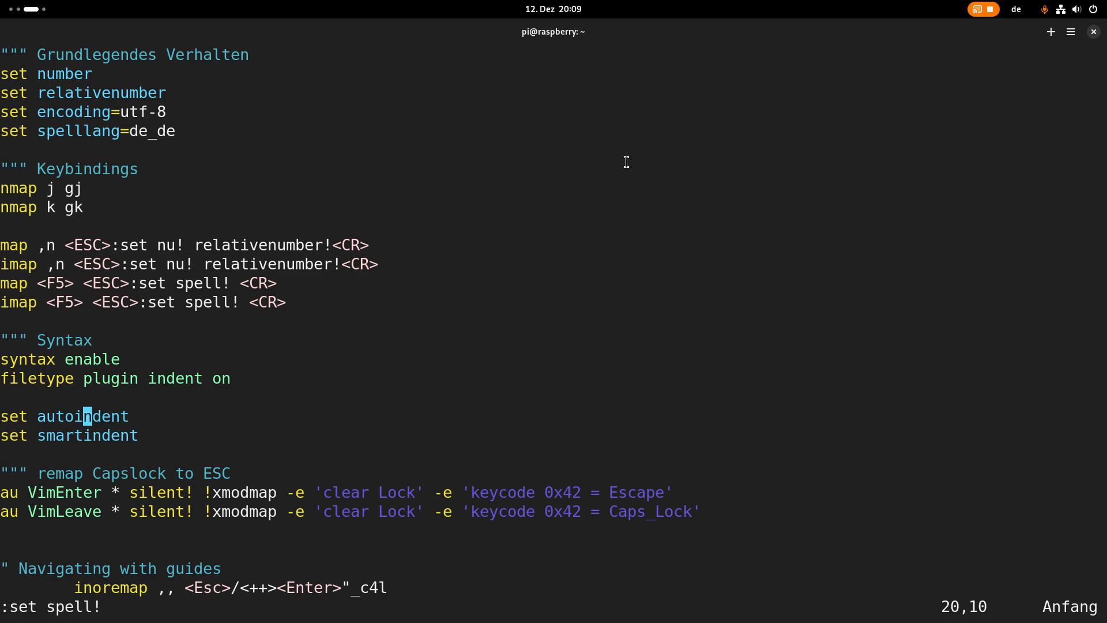
key("j")
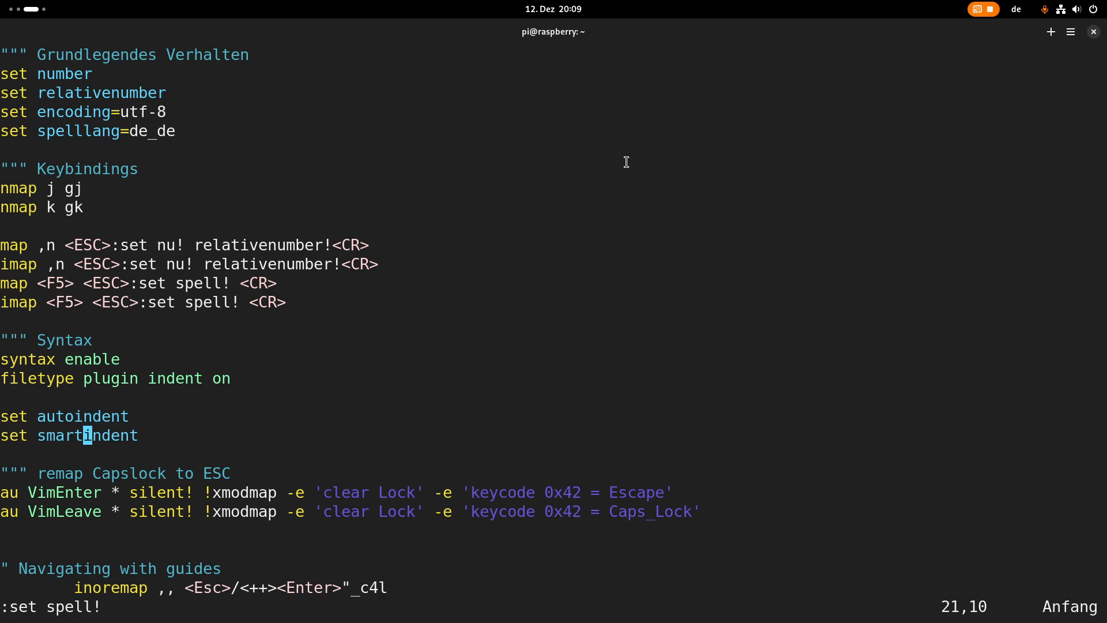
key("j")
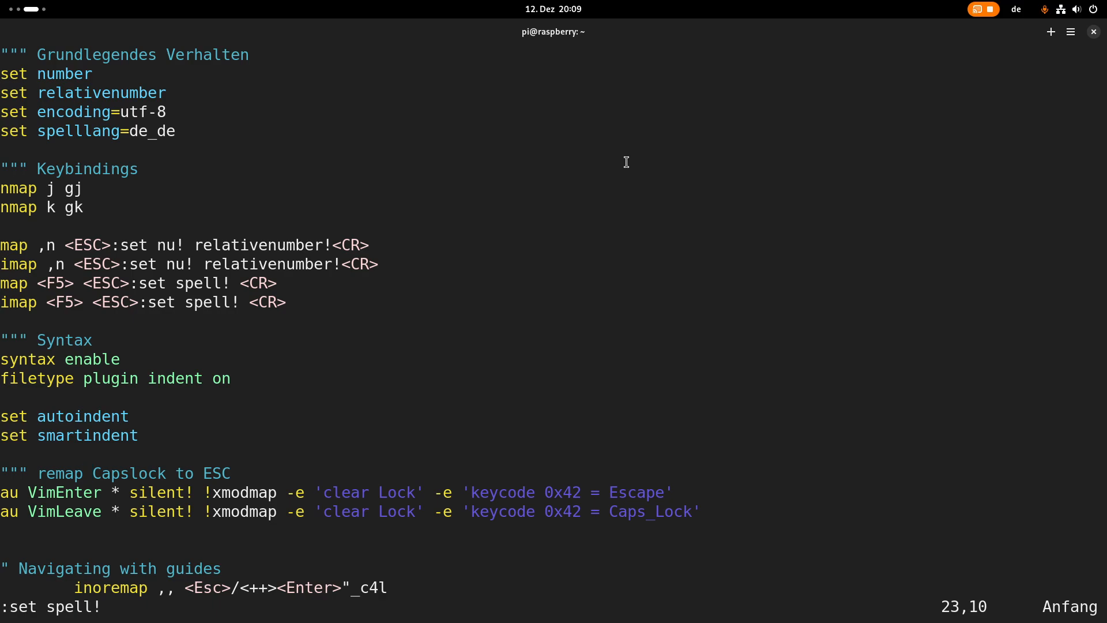
key("j")
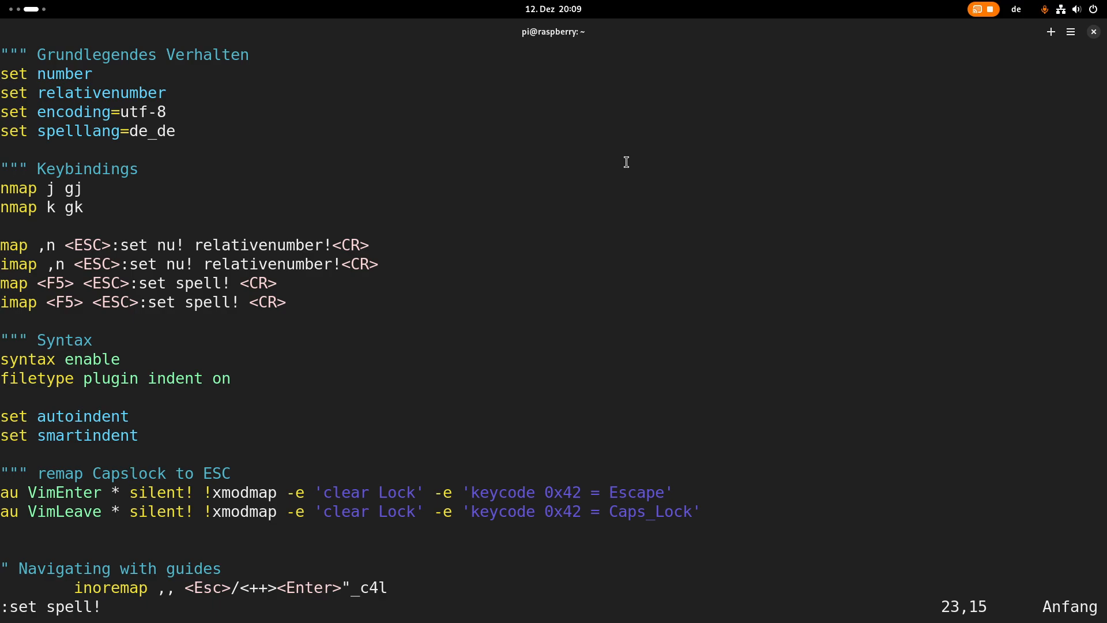
key("j")
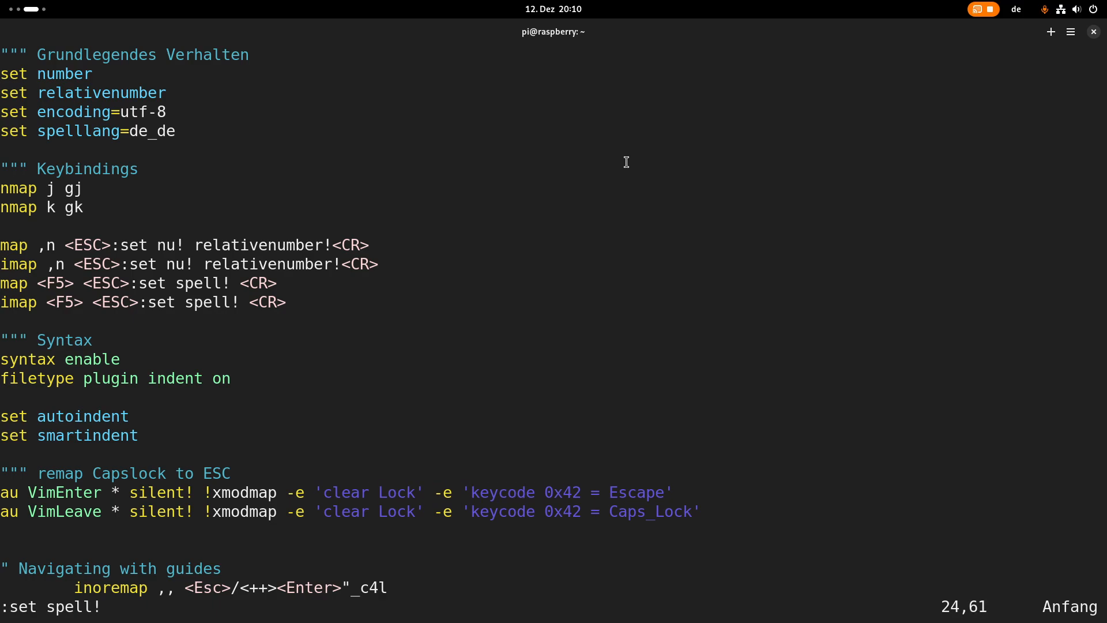
key("j")
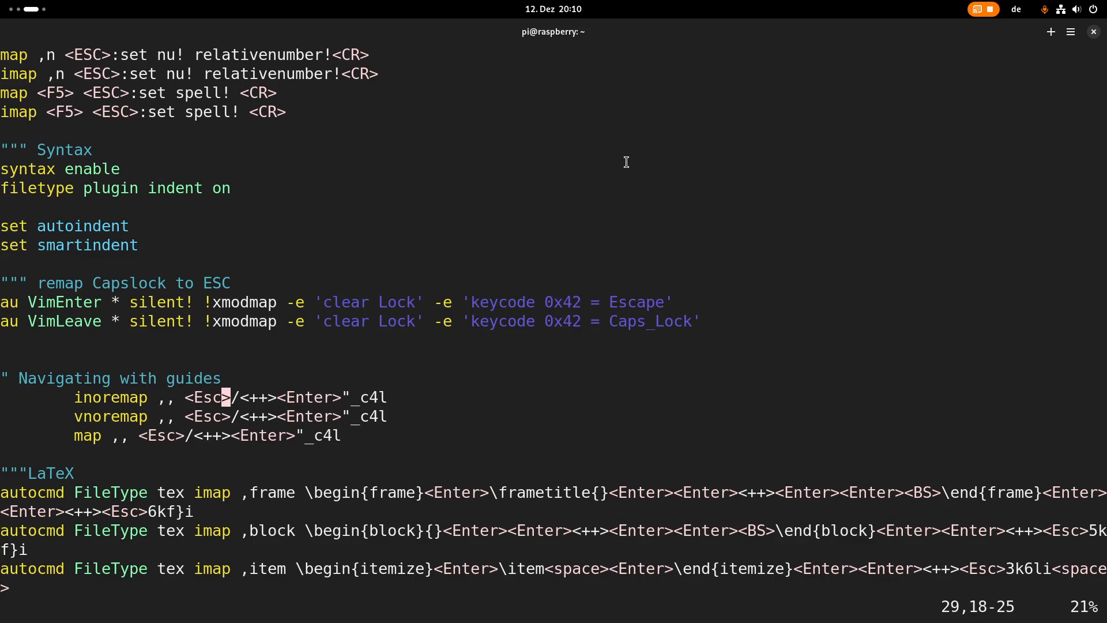
key("l")
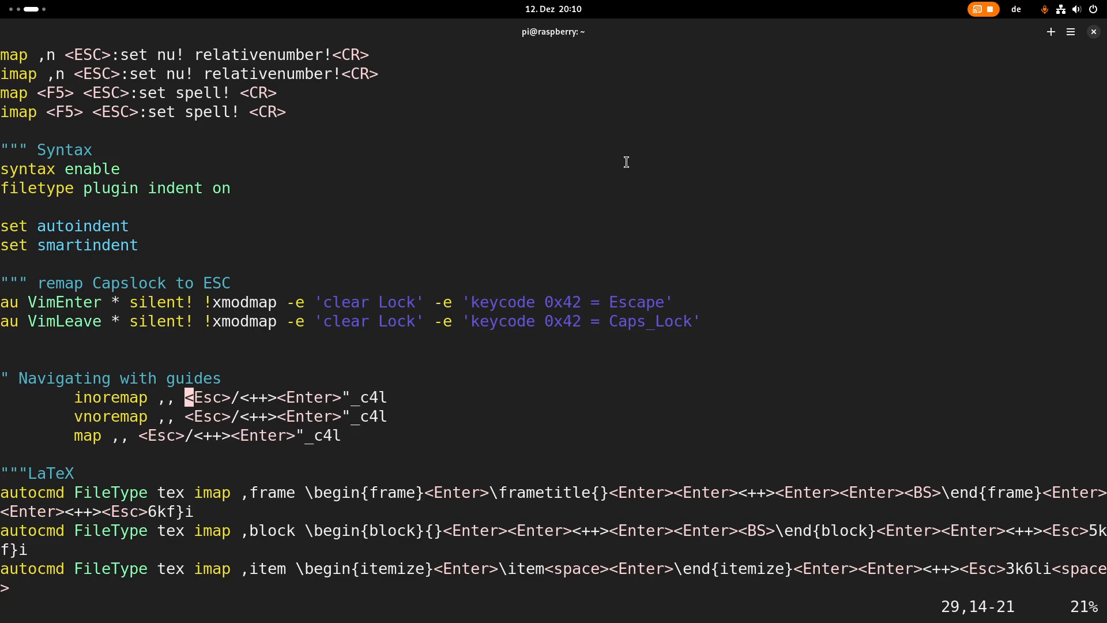
type(":vs")
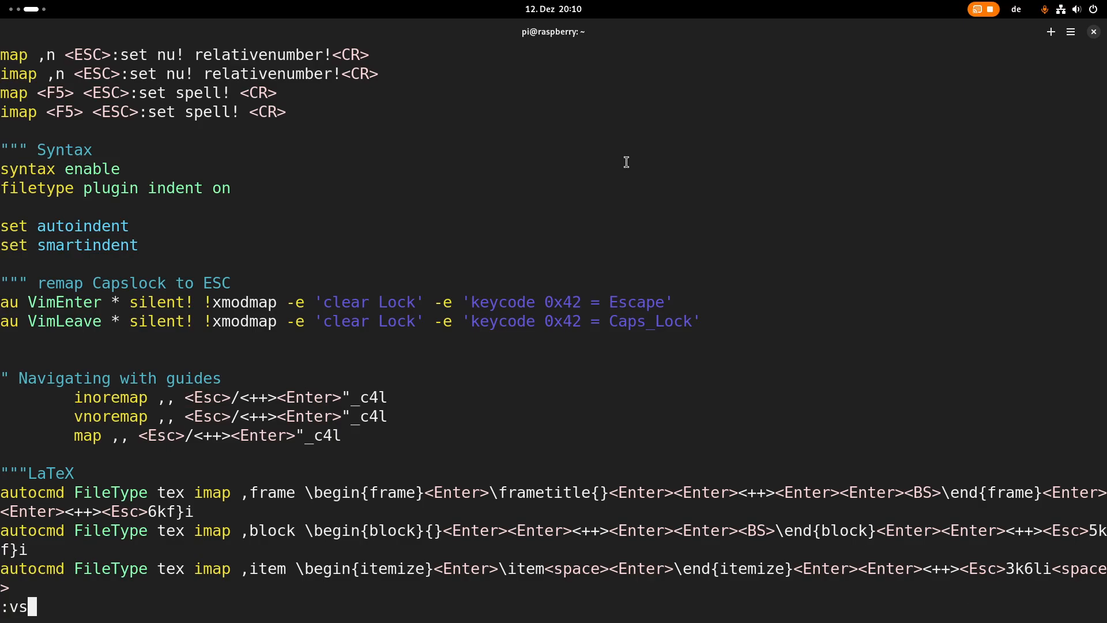
type("plit /tmp")
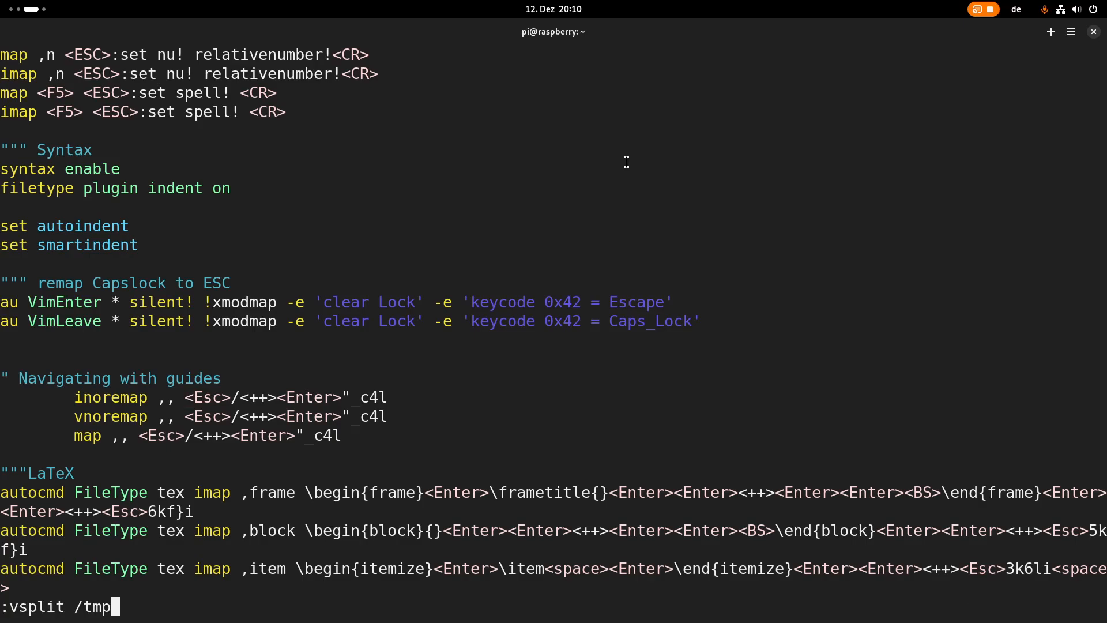
key("Return")
type("This is a test")
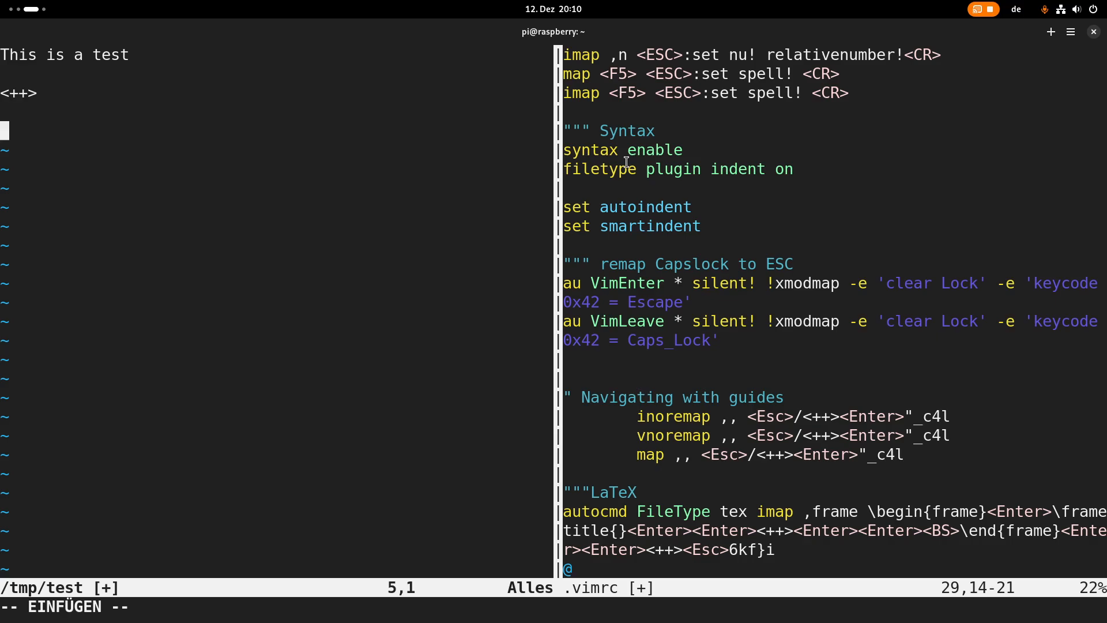
type("Here I go")
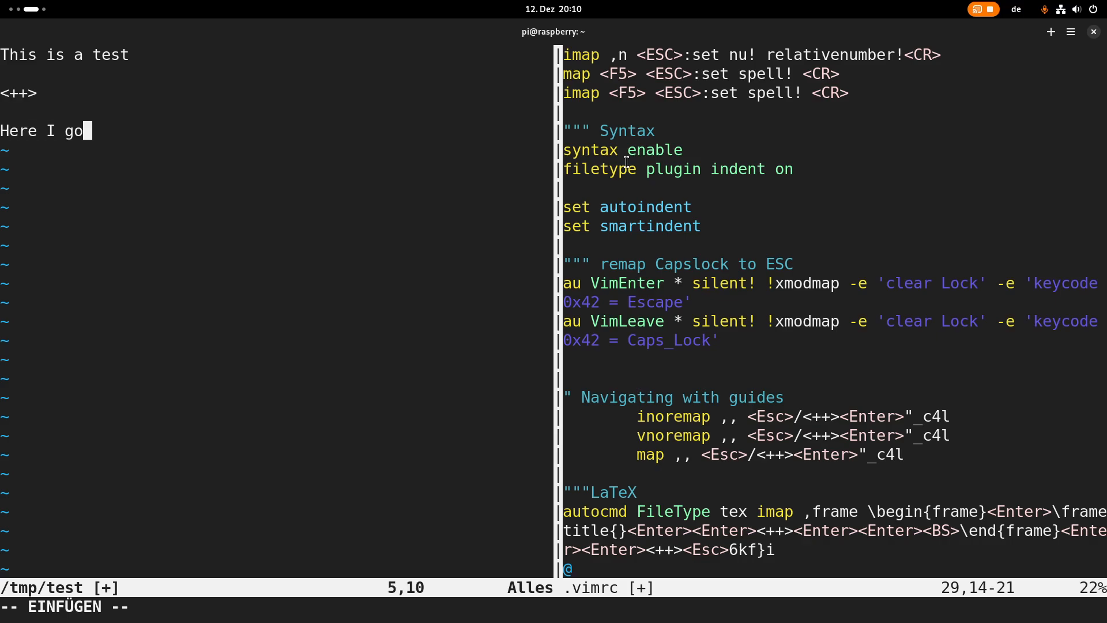
type("one")
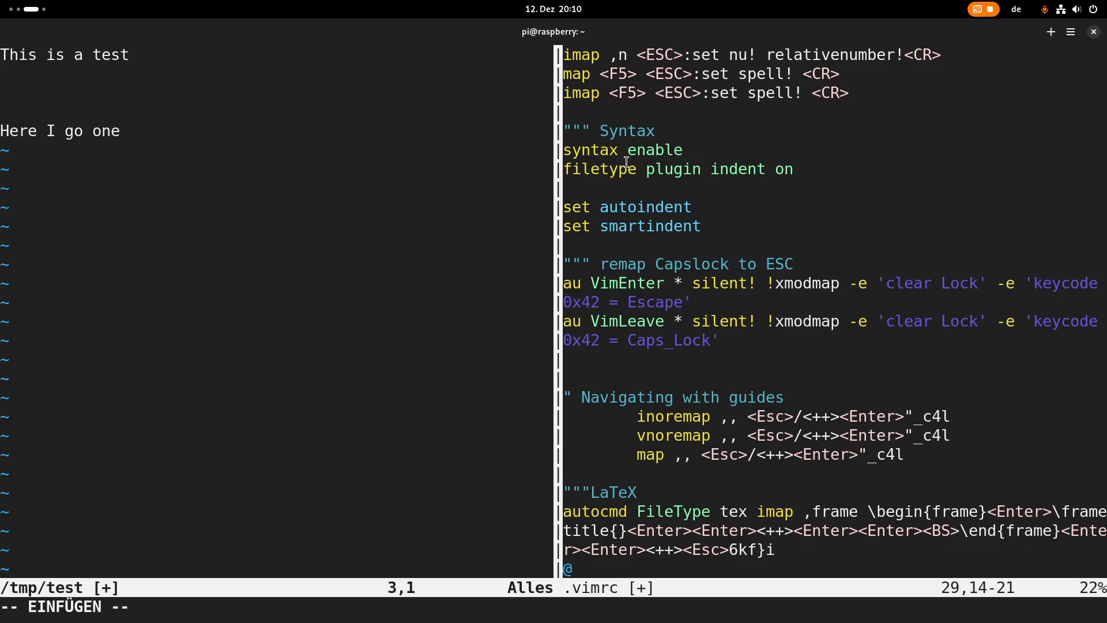
type("I can type")
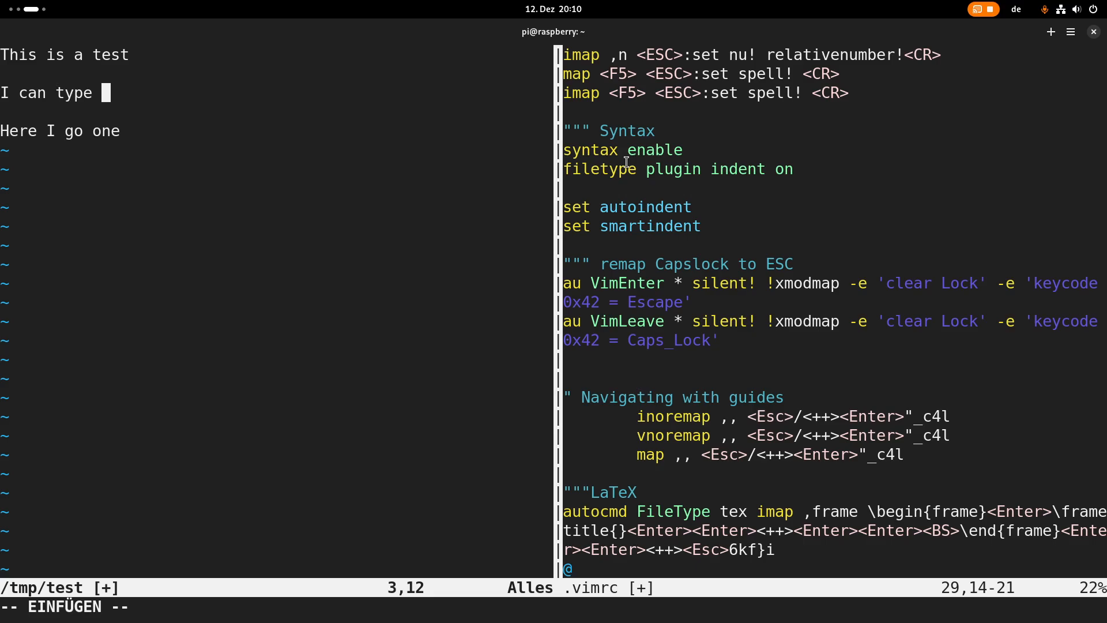
type("something i")
left_click(277, 607)
type(":q!")
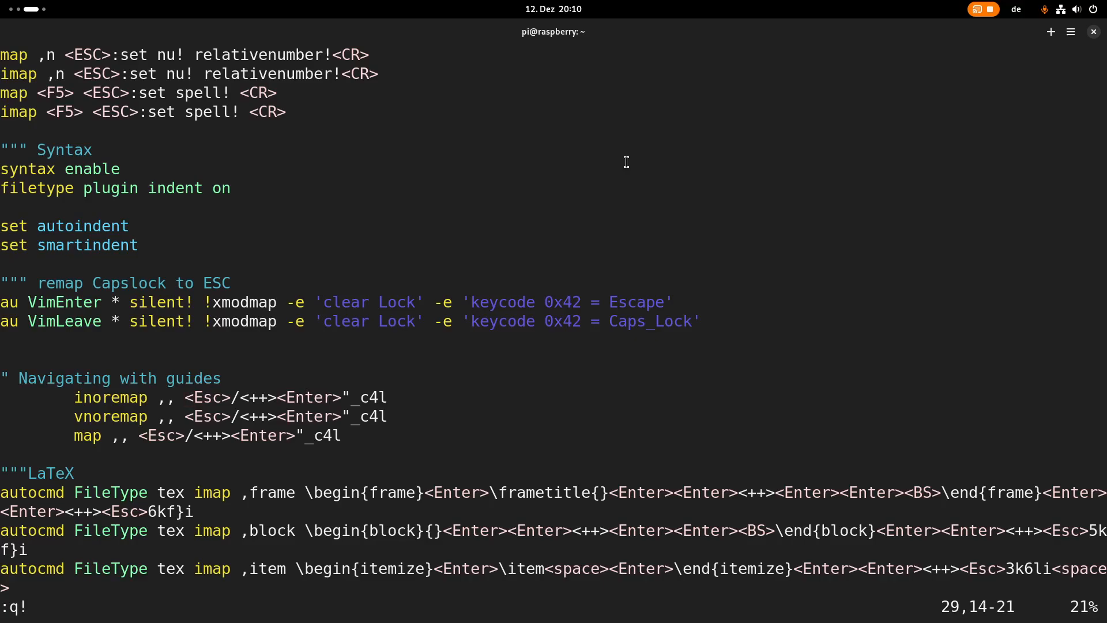
Scroll through the LaTeX autocmd imap mappings, then quit Vim with :q! without saving
scroll("down", 3)
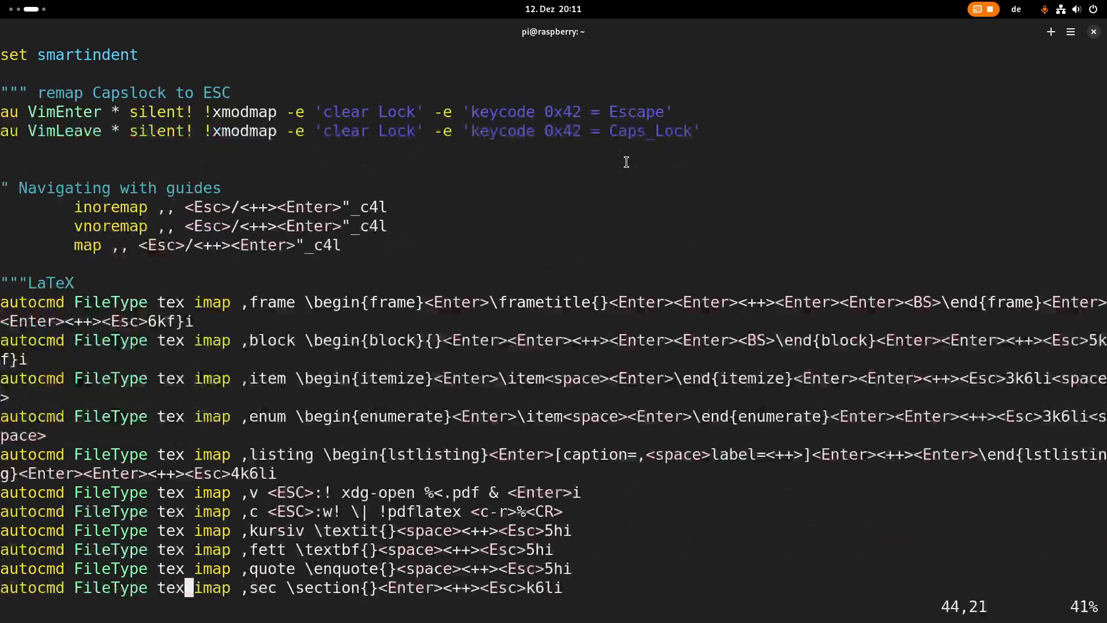
scroll("down", 3)
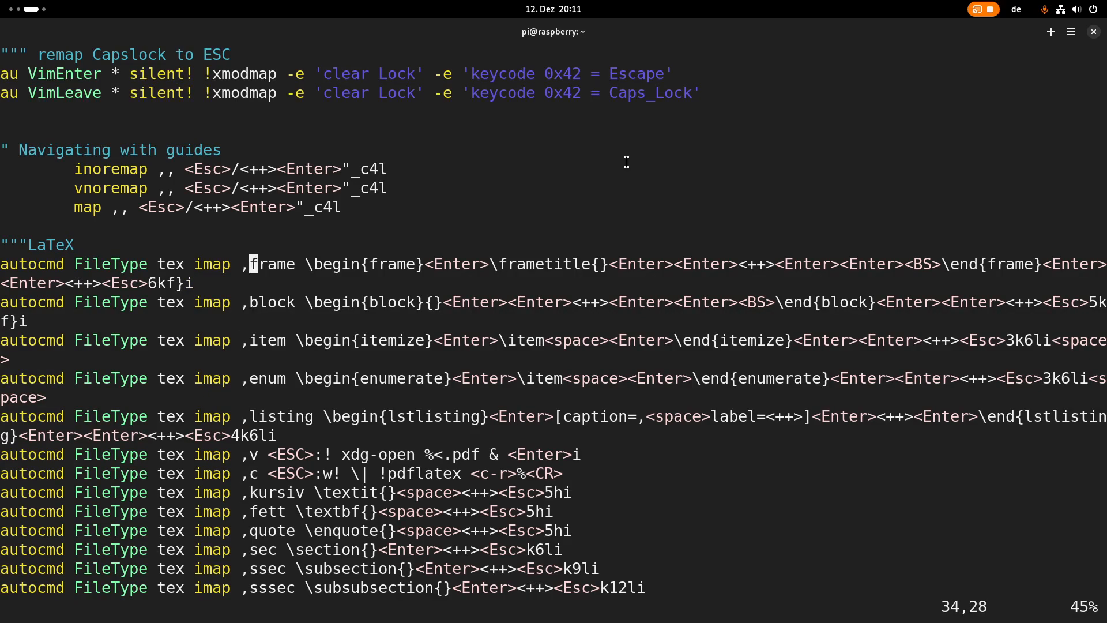
scroll("down", 3)
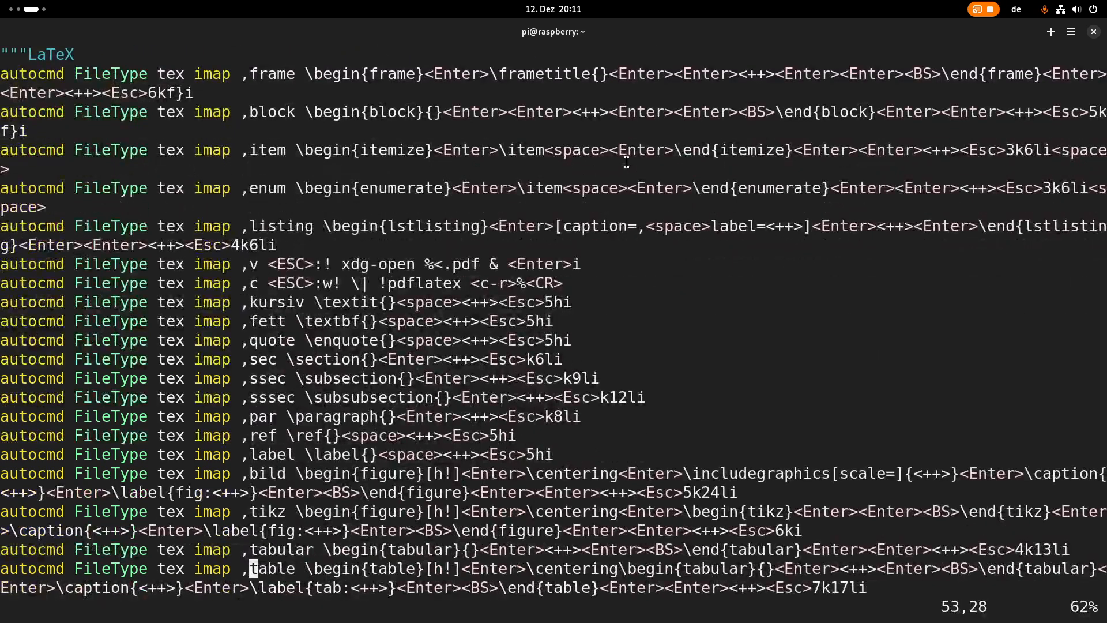
type(":q!")
type("vim Dokumente/20241111_Fuchs/")
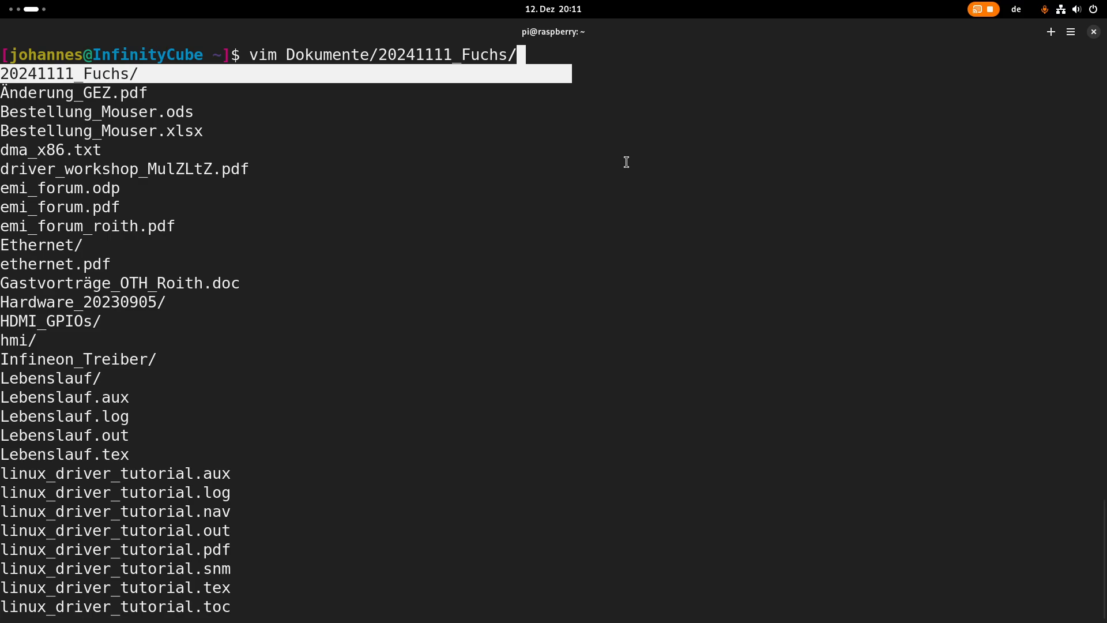
Tab-complete and open Dokumente/linux_driver_tutorial.tex in Vim
key("Tab")
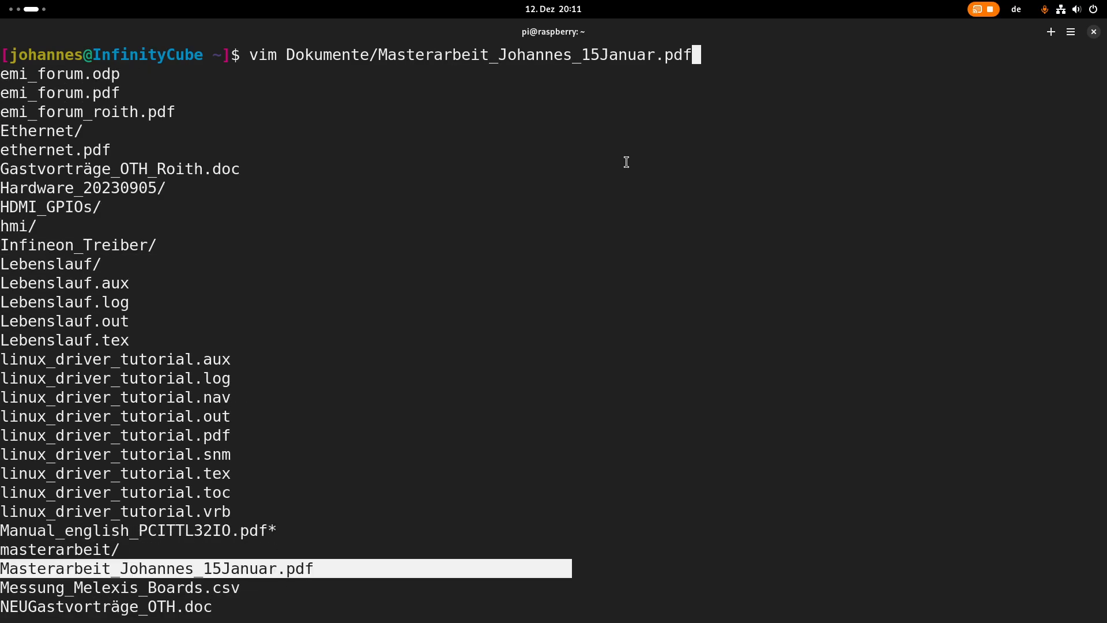
key("Return")
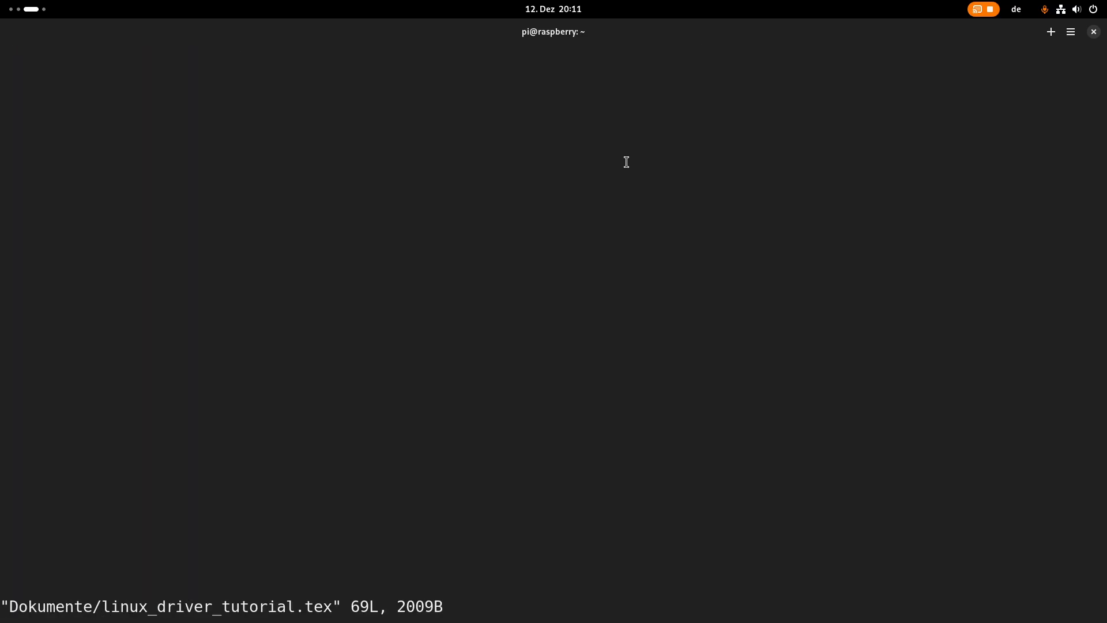
After \begin{document}, expand the ,sec snippet and title it 'New section', then move back up
key("Return")
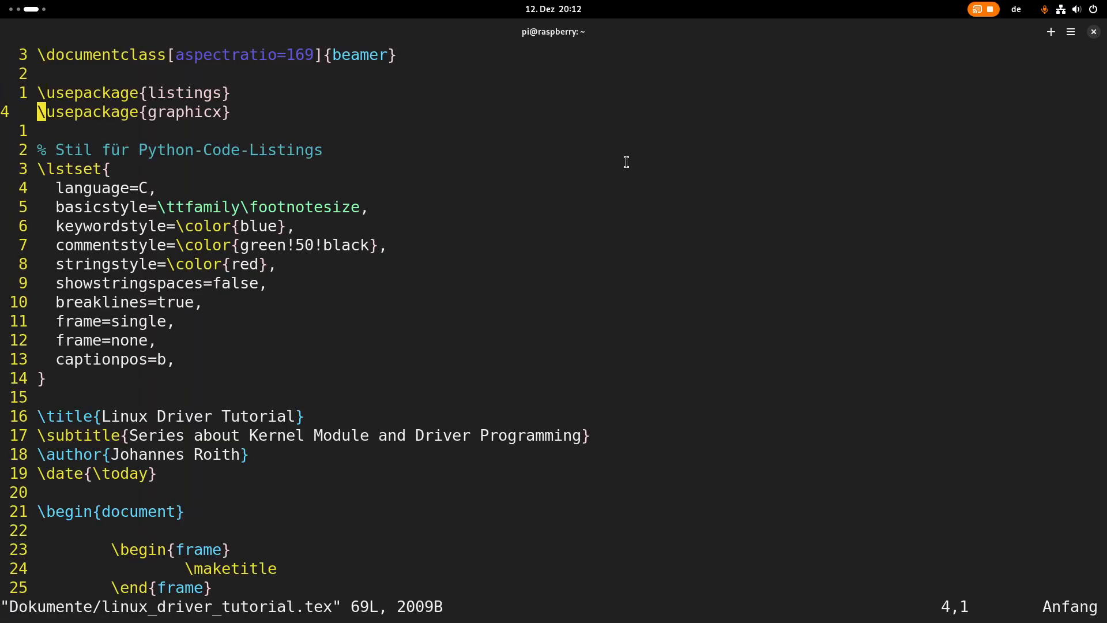
scroll("down", 3)
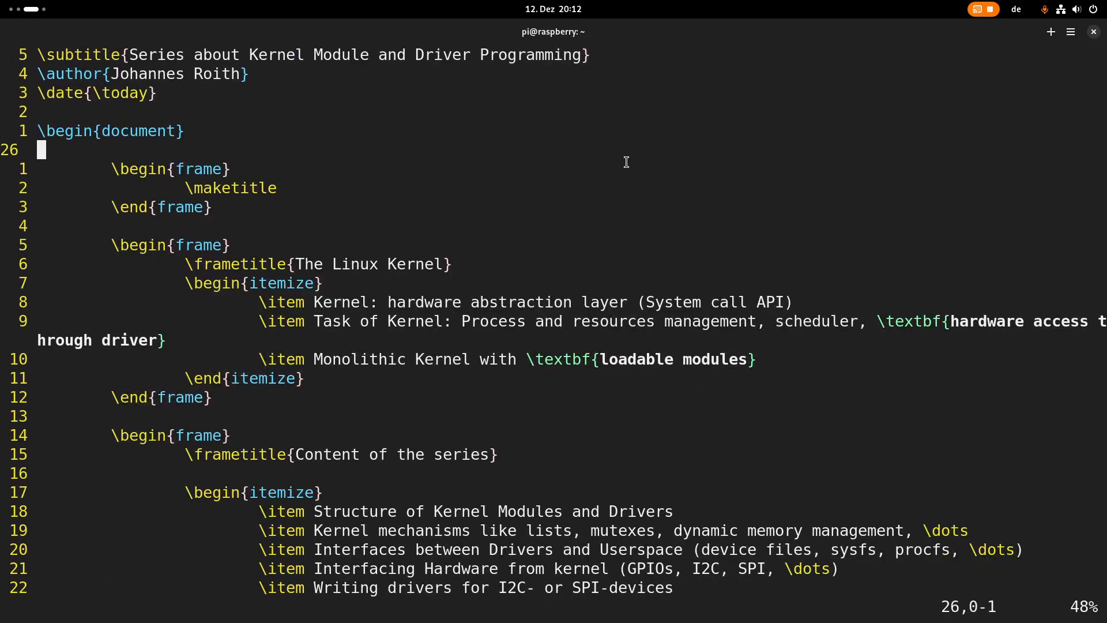
key("i")
type("\\section{")
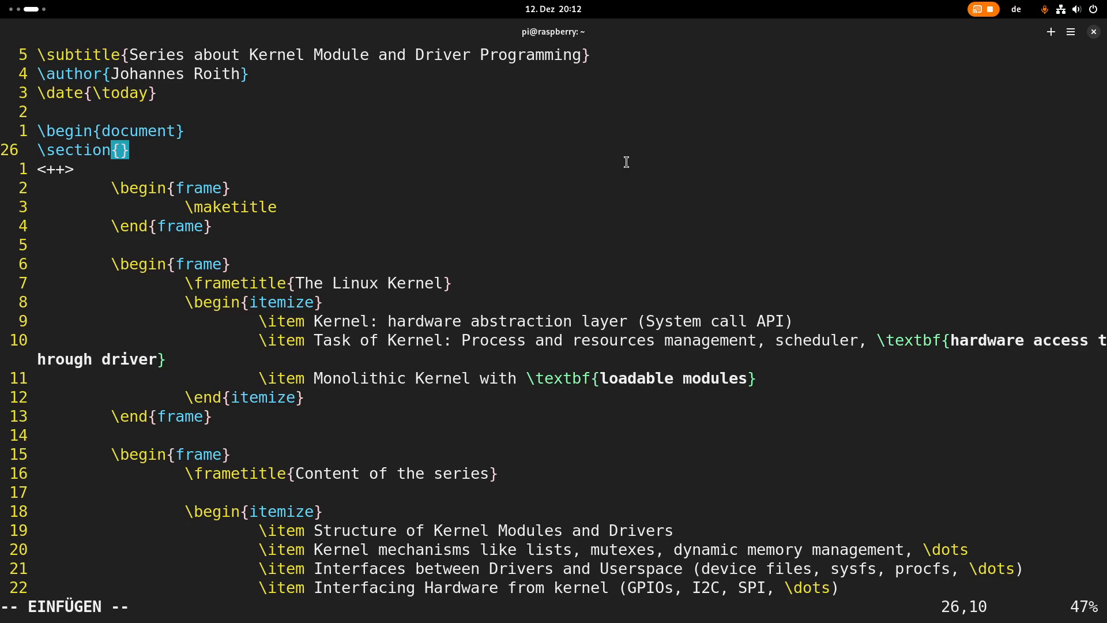
type("New se")
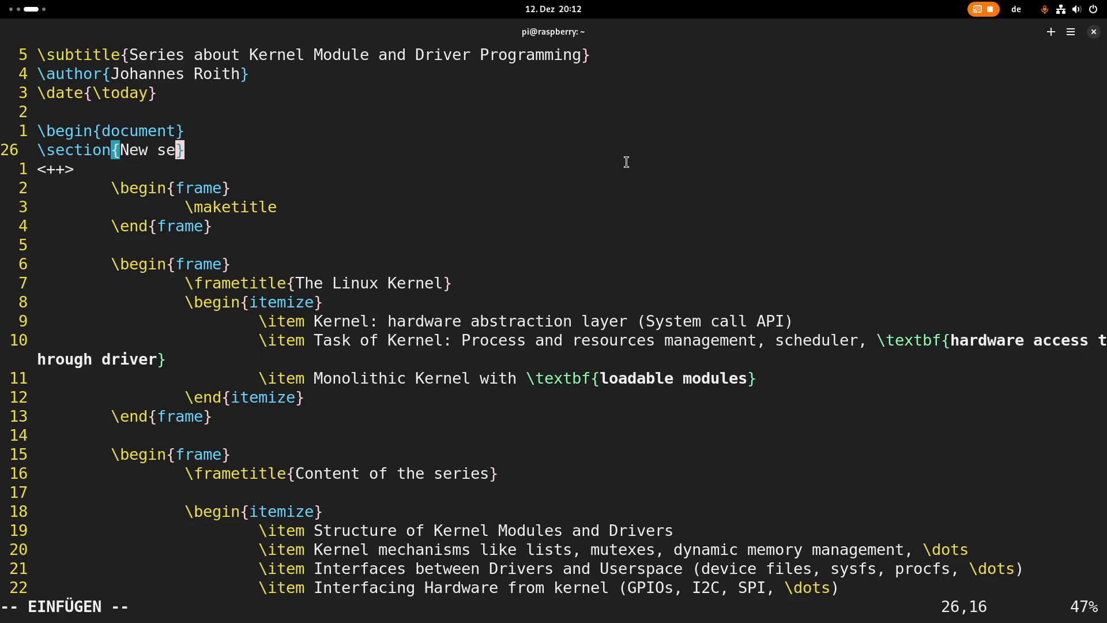
type("ction")
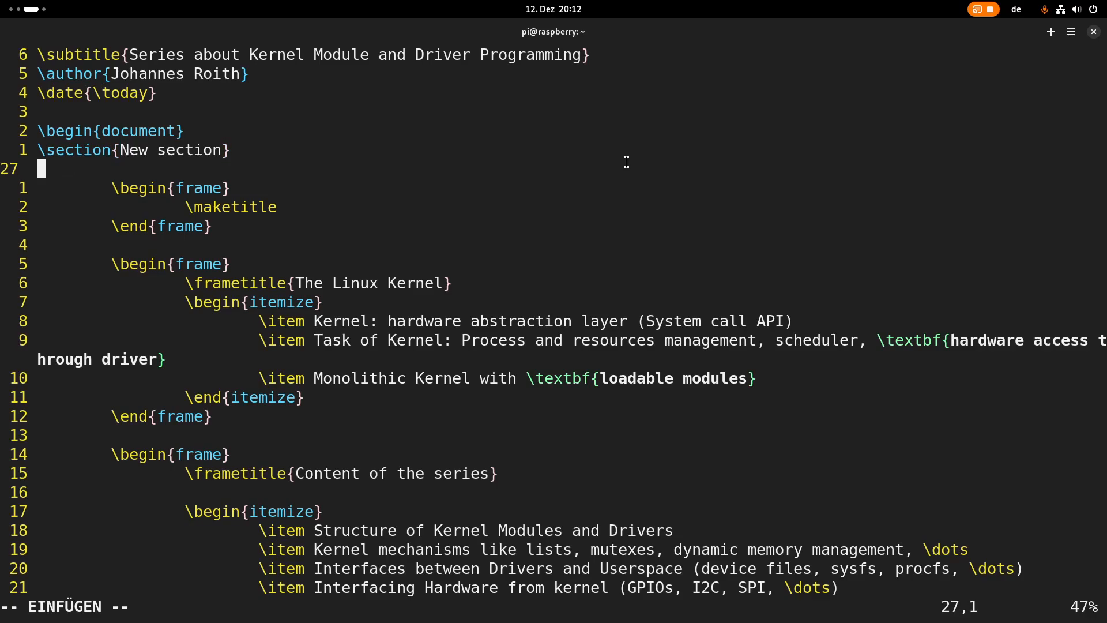
key("Up")
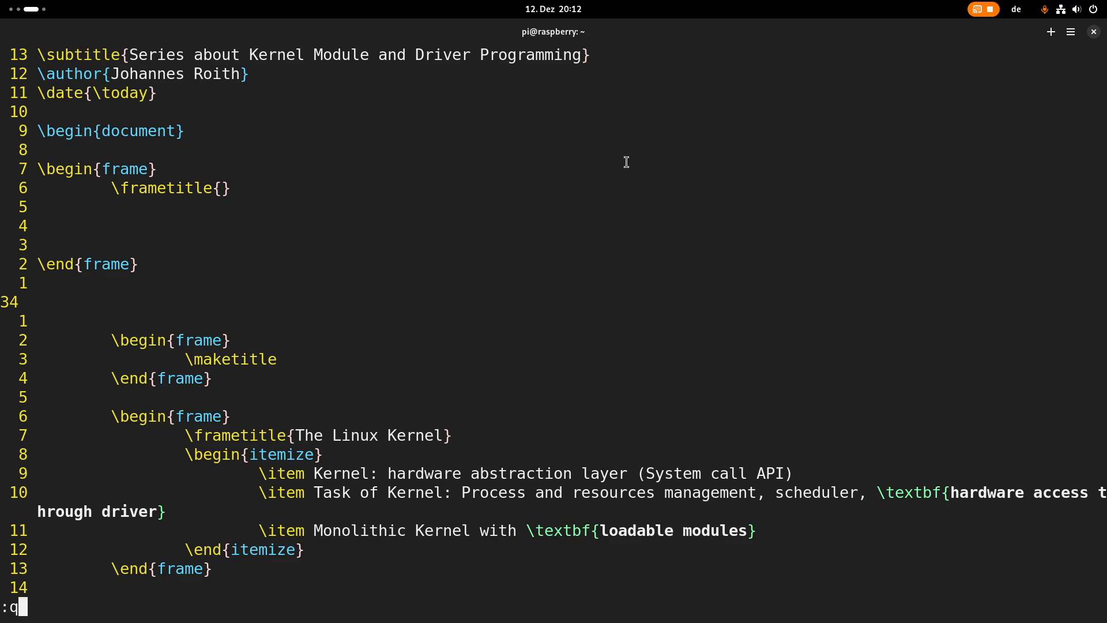
Quit the tutorial file and reopen .vimrc in Vim at the LaTeX snippet mappings
key("Return")
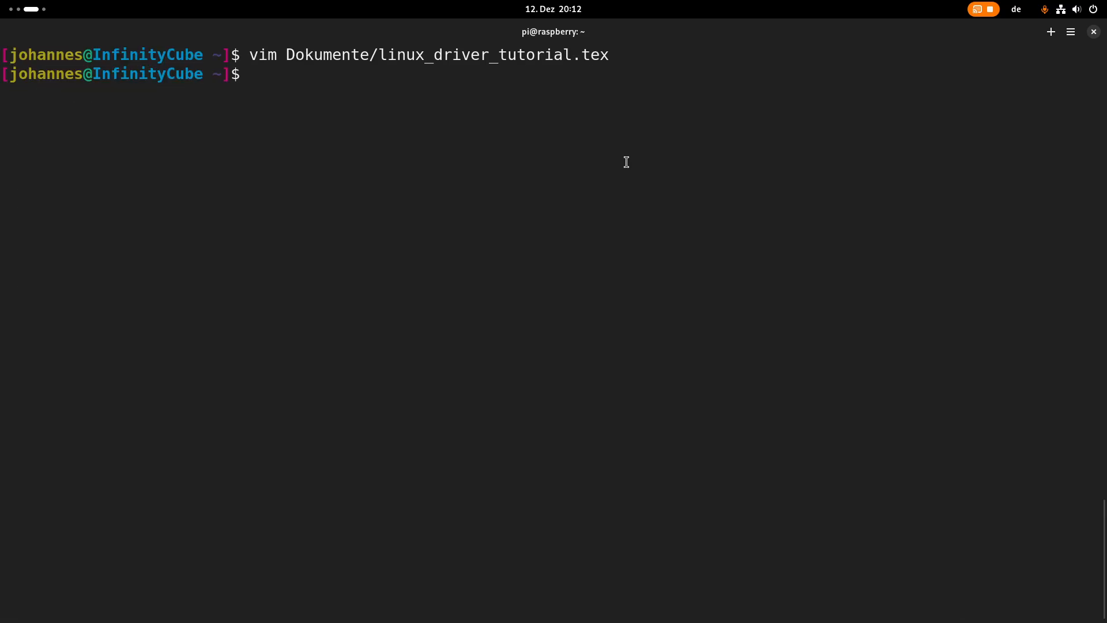
type("vim .v")
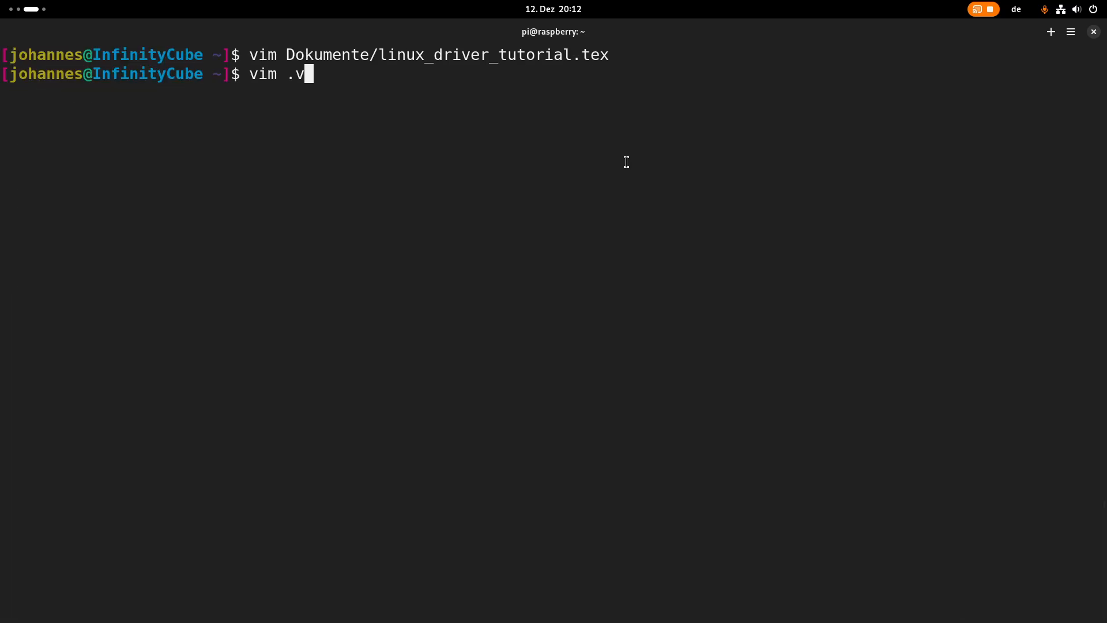
key("Return")
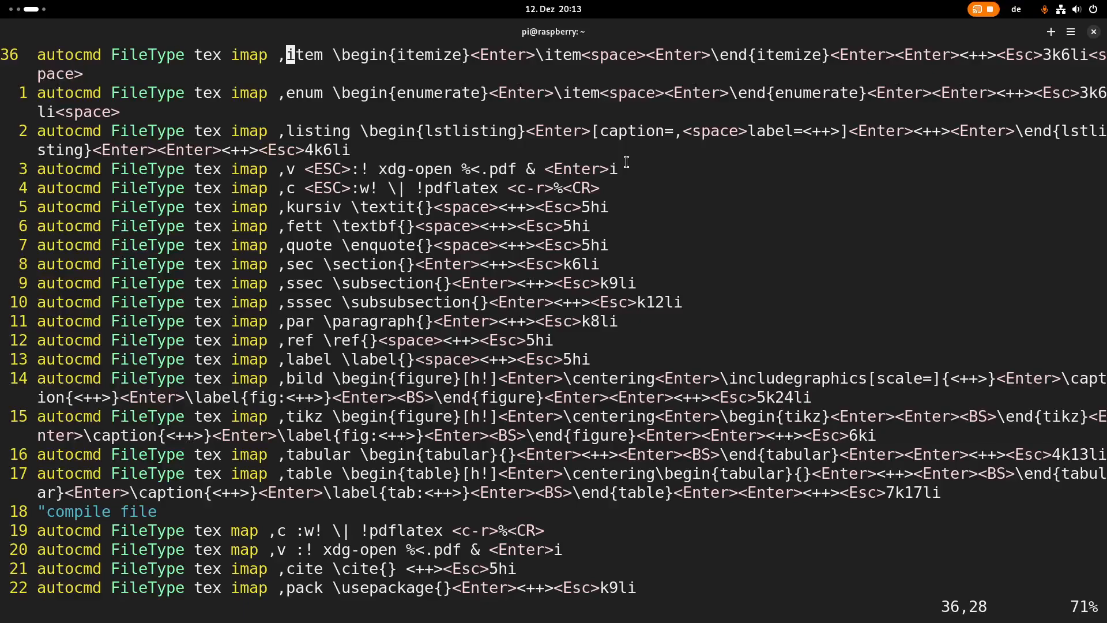
scroll("down", 3)
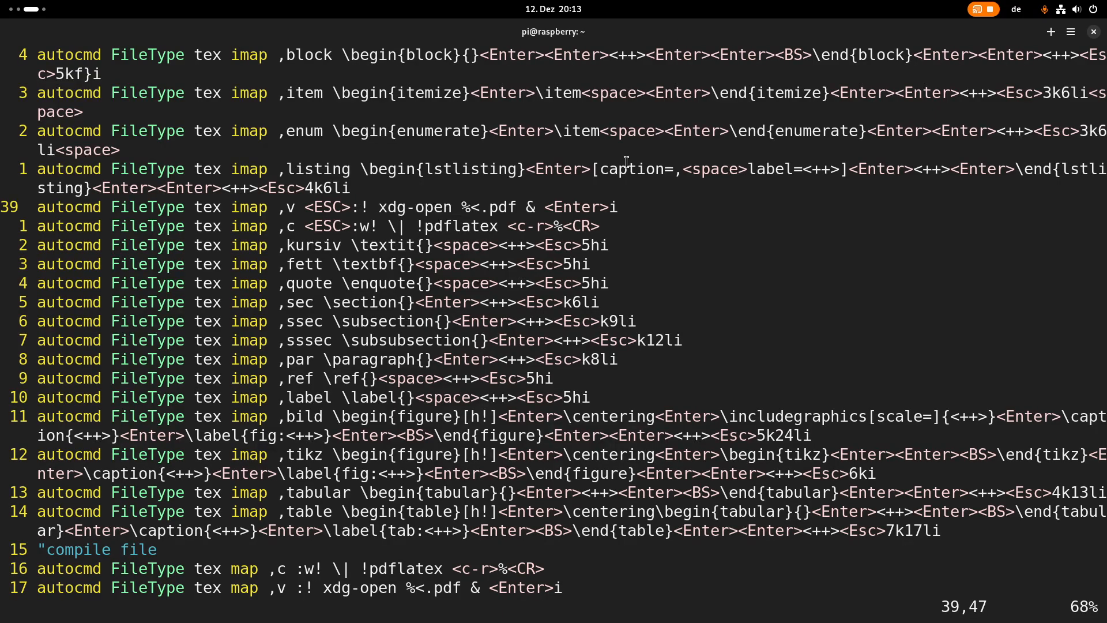
scroll("down", 3)
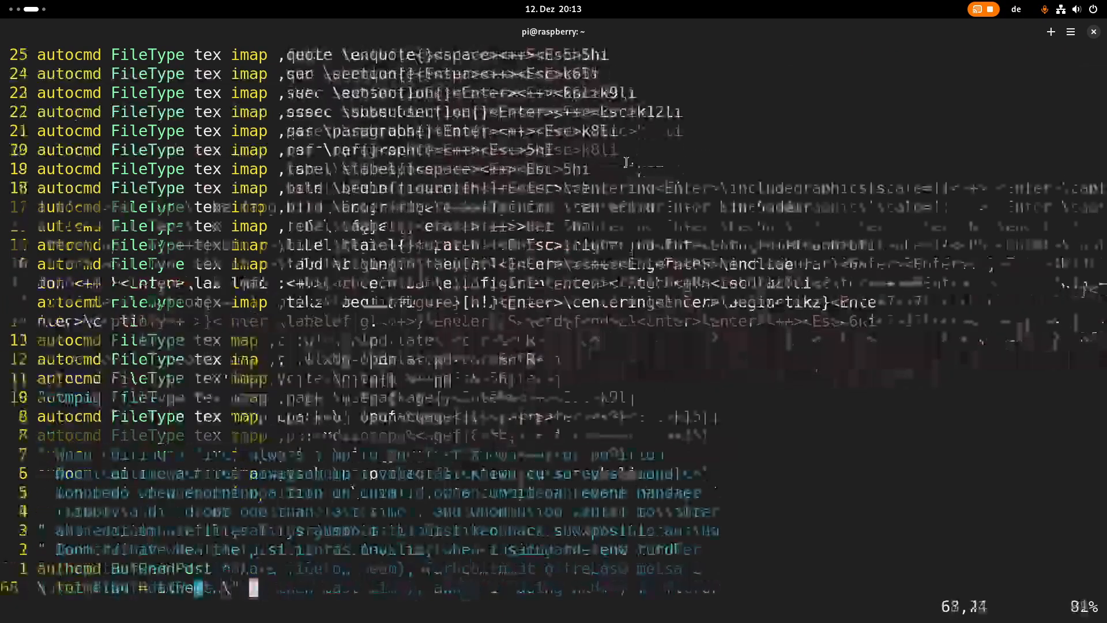